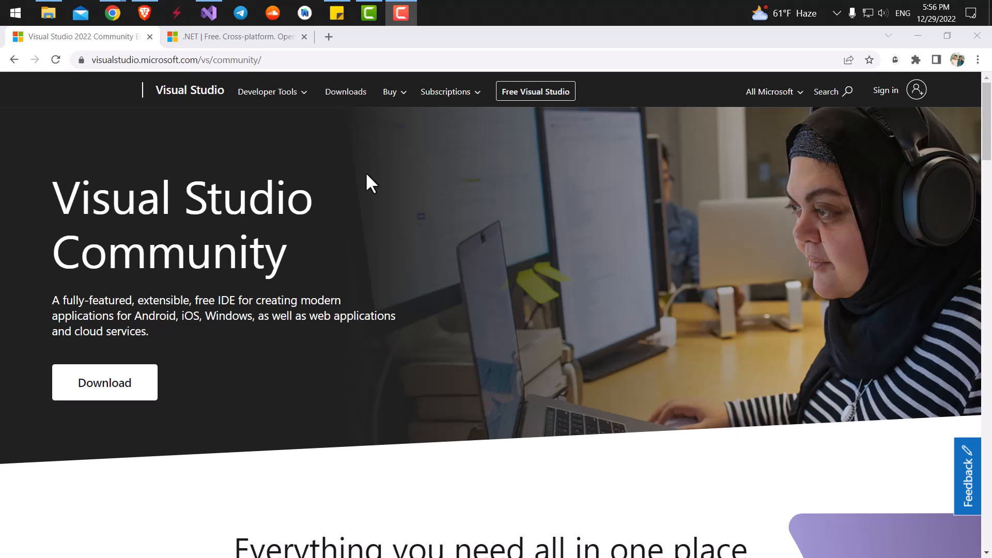
pyautogui.moveTo(62, 195)
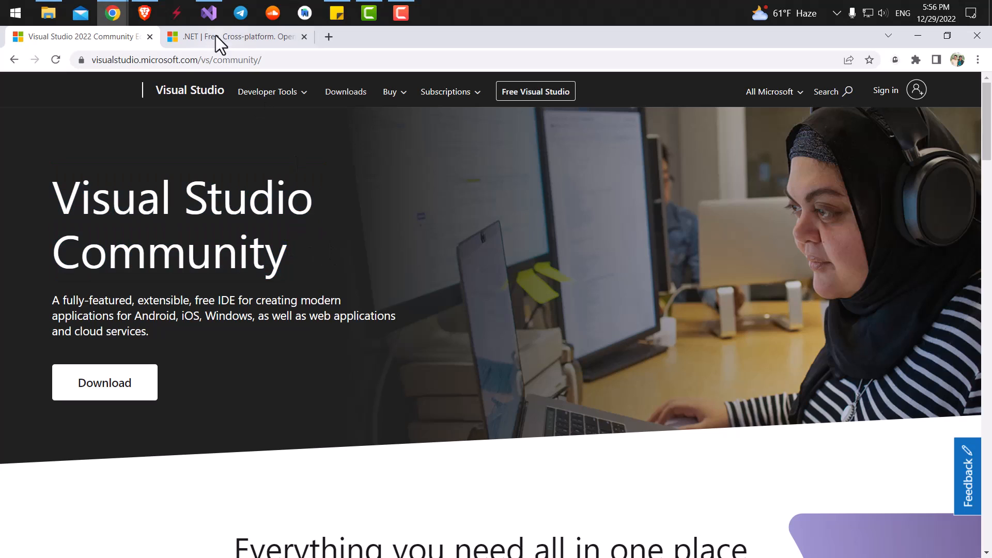
pyautogui.moveTo(327, 214)
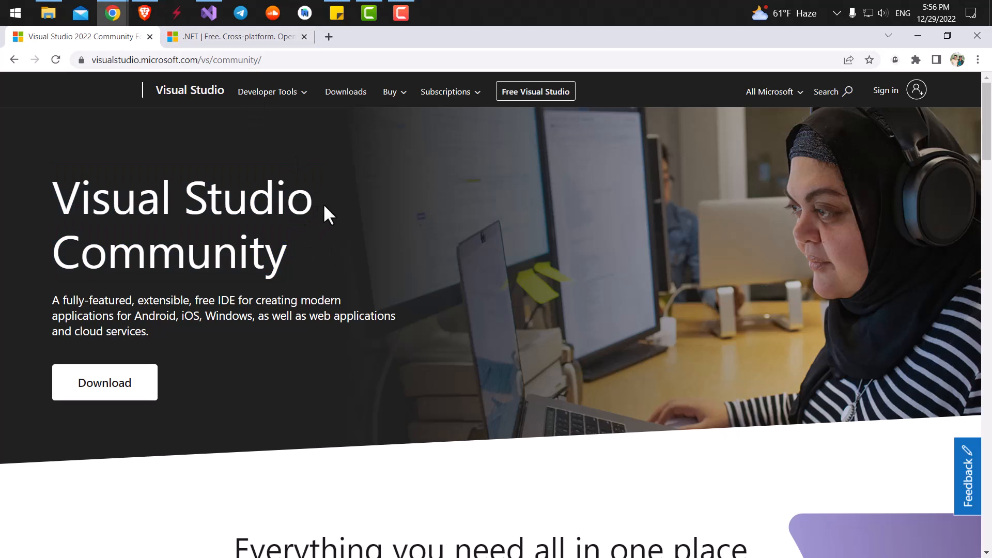
pyautogui.moveTo(281, 171)
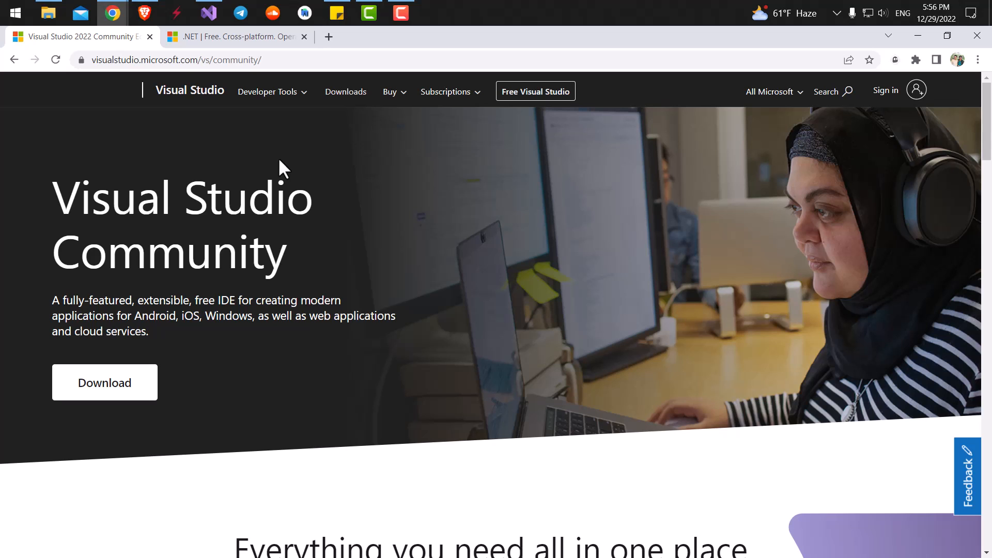
pyautogui.moveTo(209, 37)
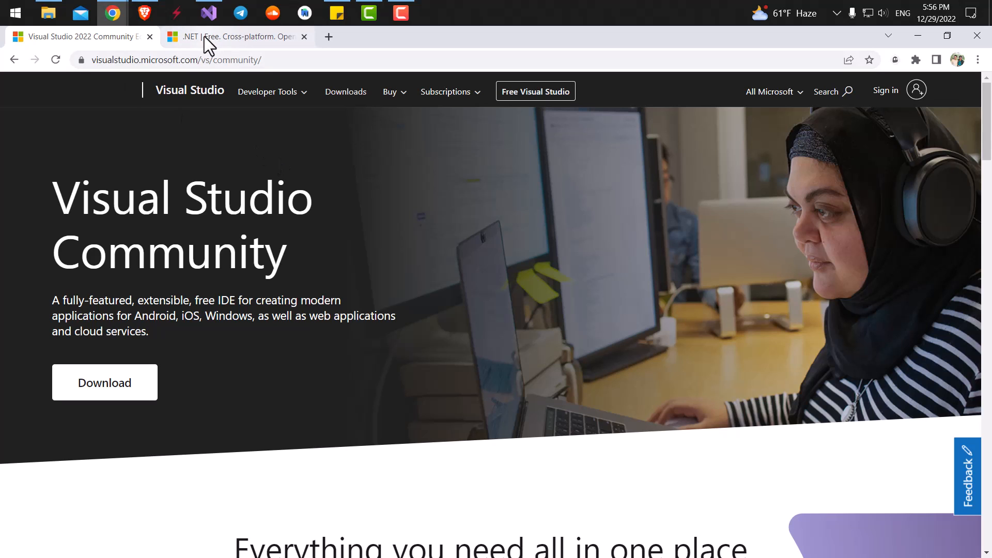
# Step: Show the .NET homepage in Chrome, then launch Visual Studio 2022 from the taskbar
pyautogui.click(235, 36)
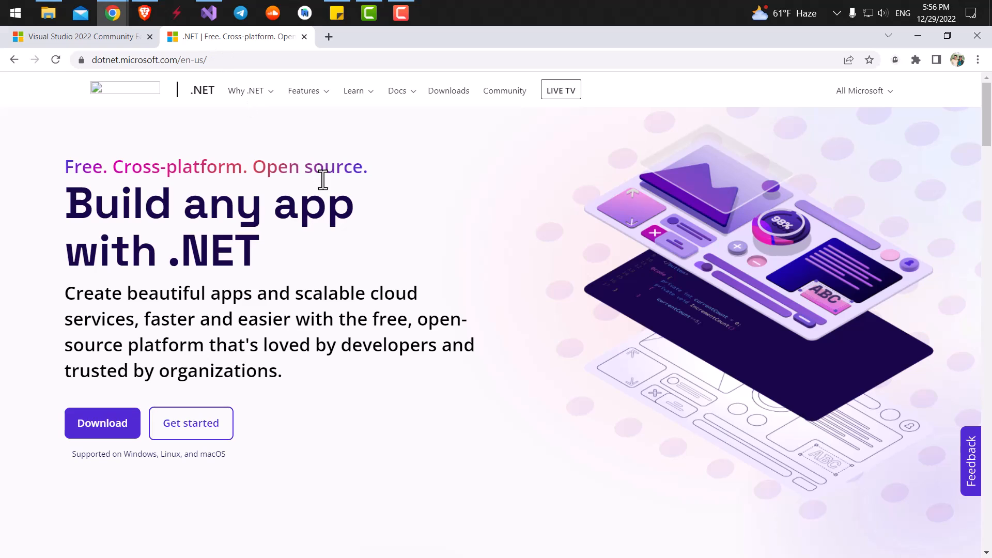
pyautogui.moveTo(80, 200)
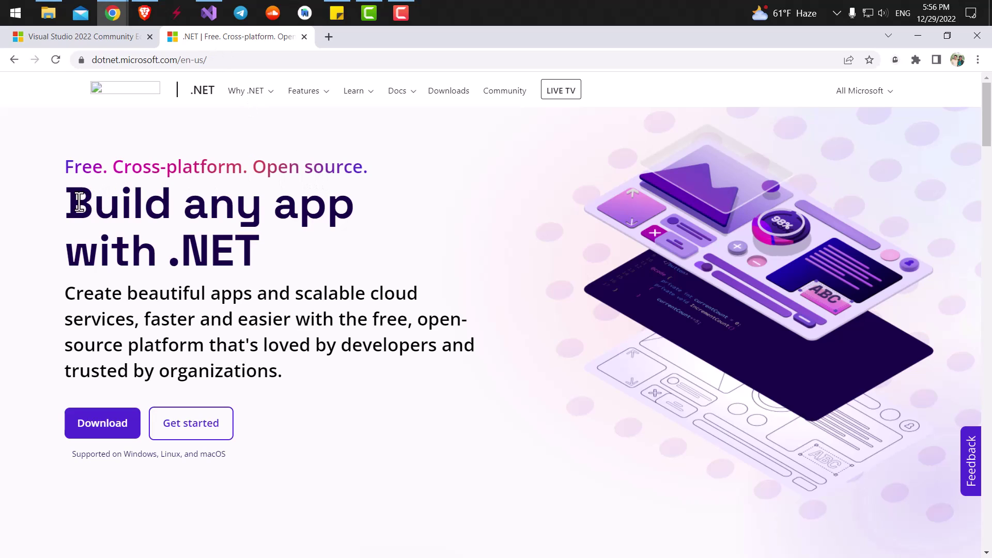
pyautogui.moveTo(151, 399)
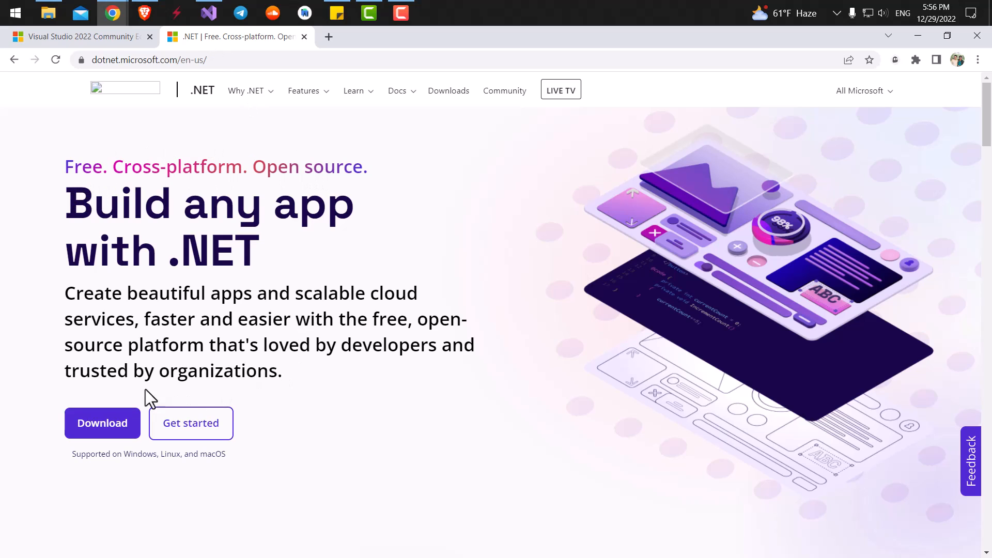
pyautogui.moveTo(458, 197)
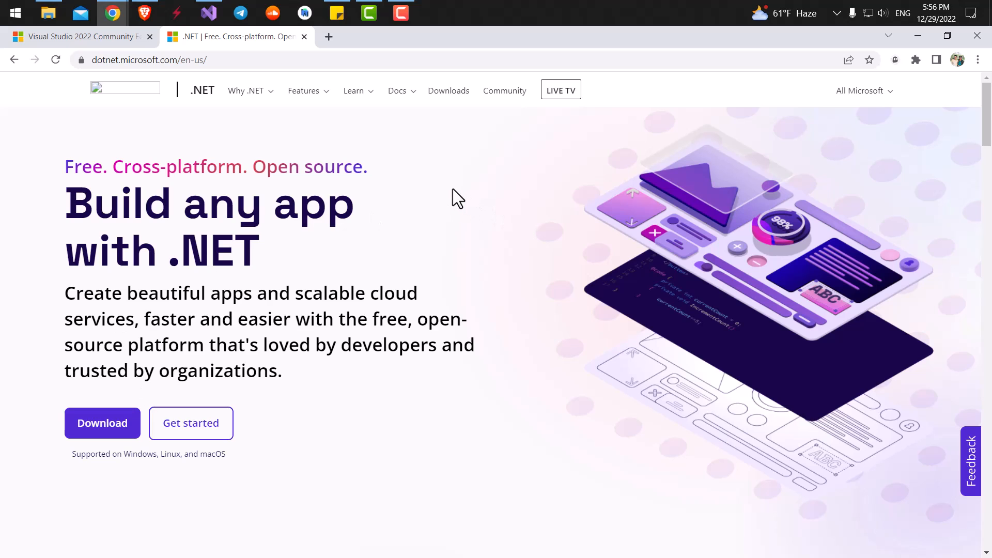
pyautogui.click(207, 13)
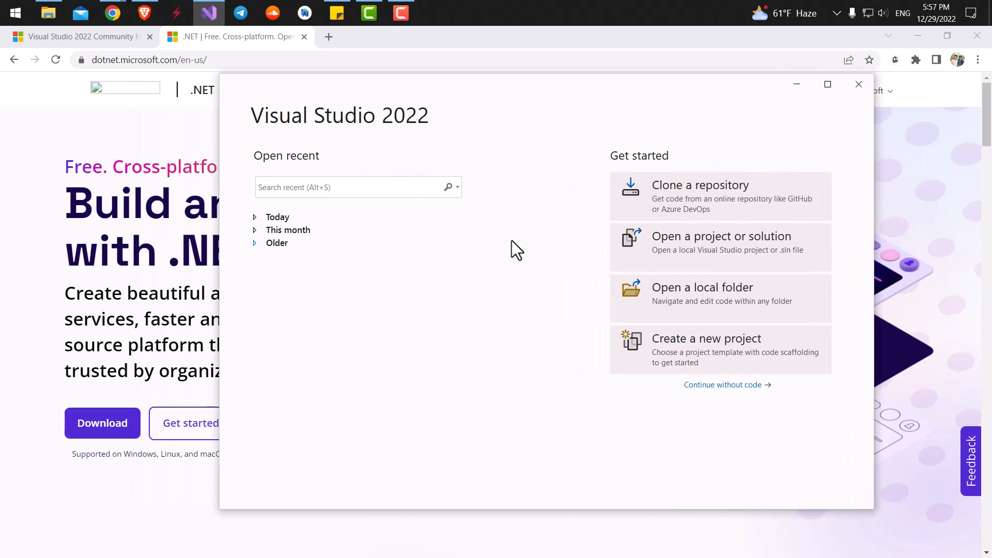
# Step: Start a new project and choose the Console App template from the template list
pyautogui.click(706, 339)
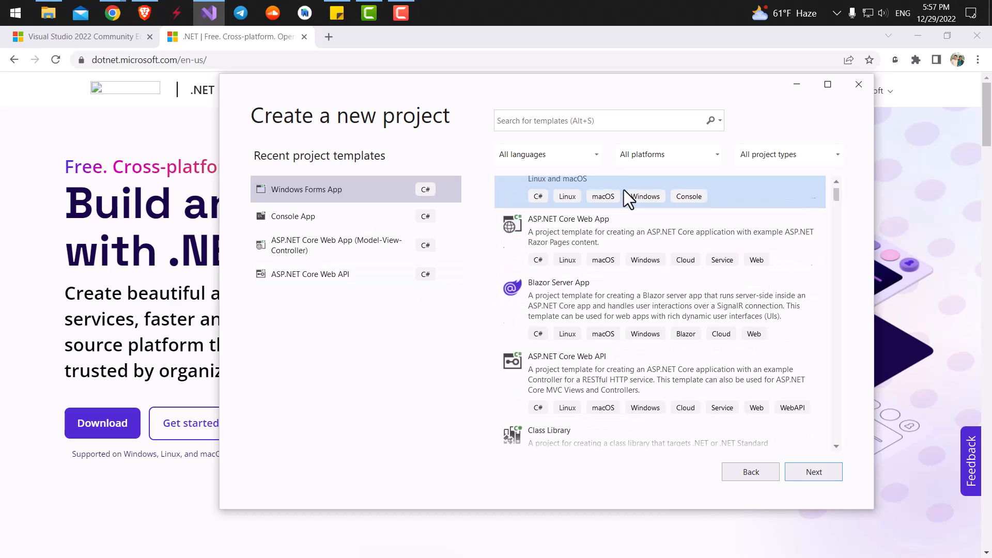
pyautogui.scroll(3)
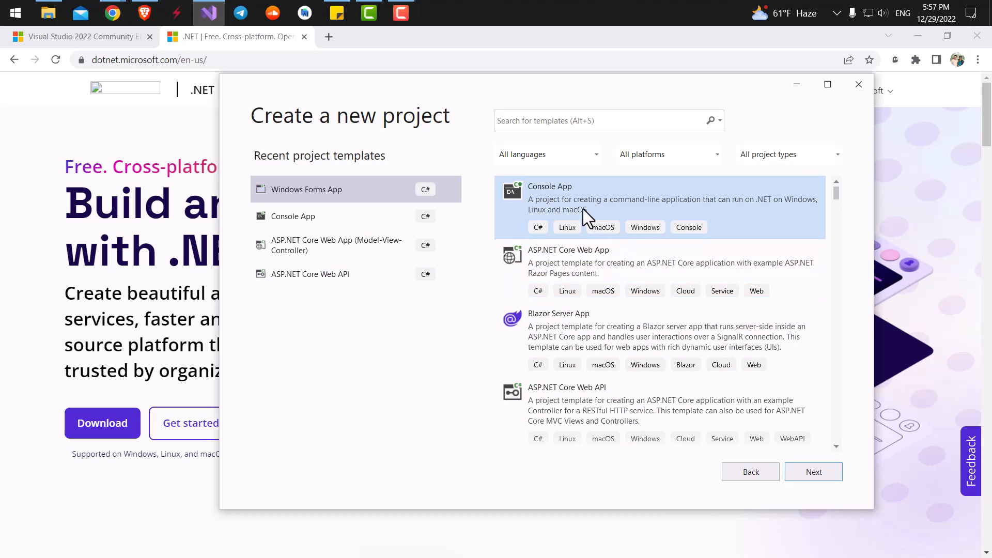
pyautogui.moveTo(683, 218)
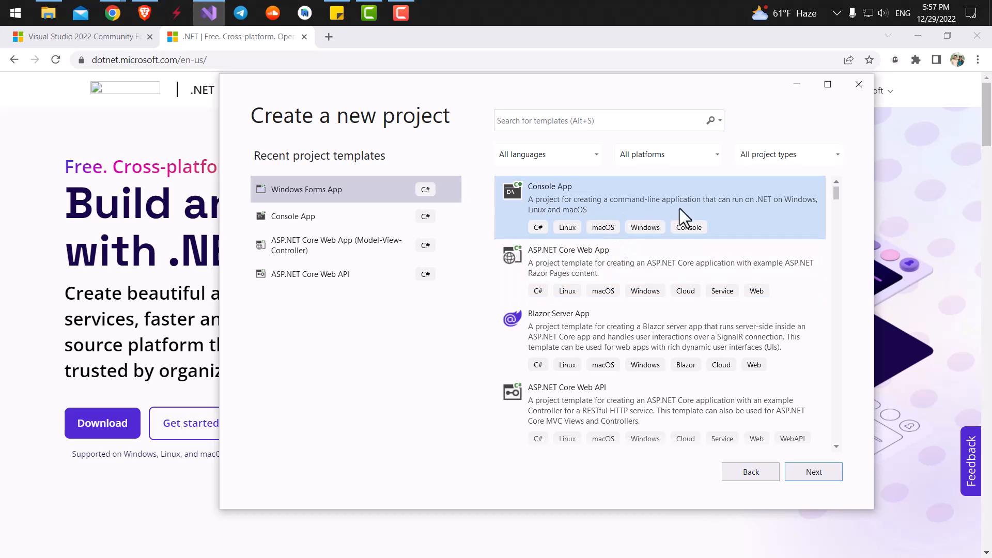
pyautogui.scroll(-3)
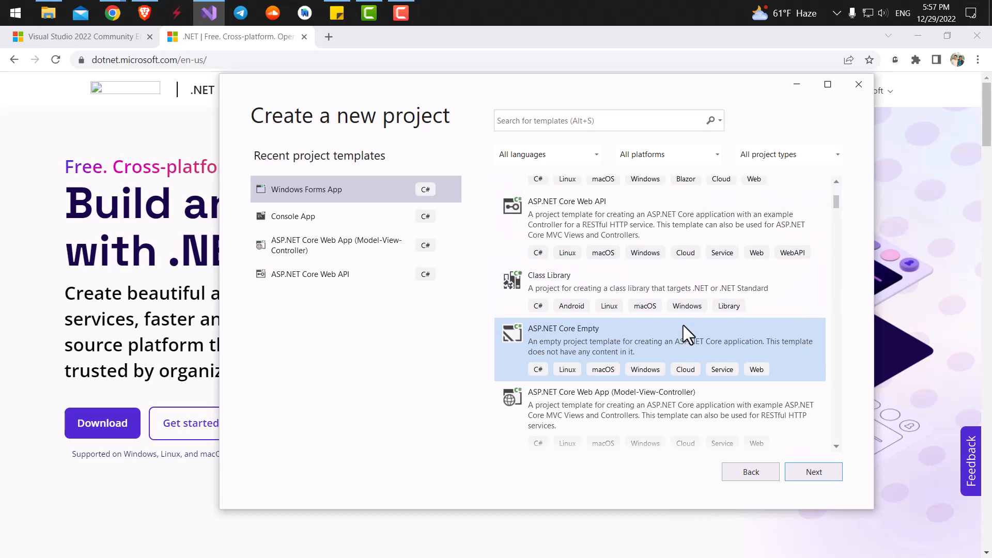
pyautogui.scroll(3)
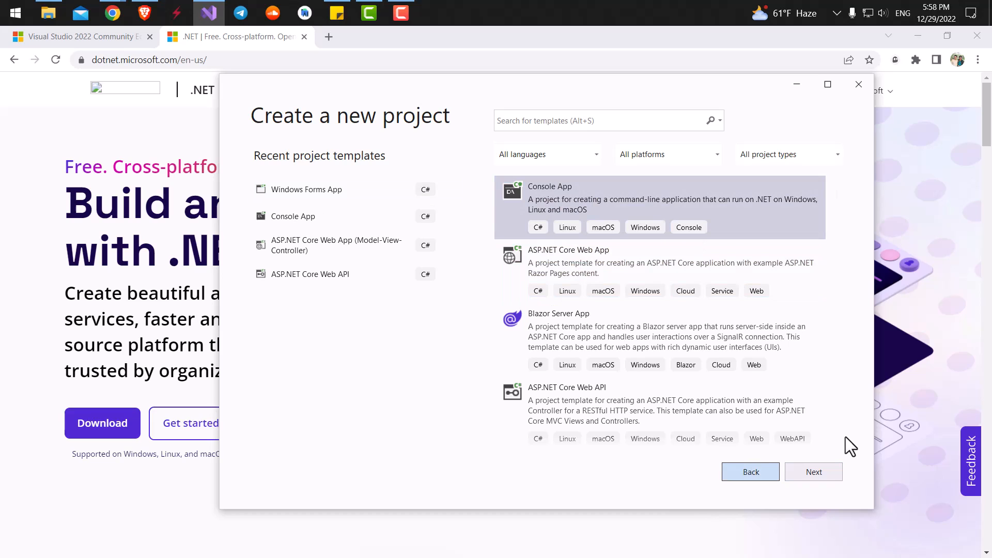
pyautogui.moveTo(513, 249)
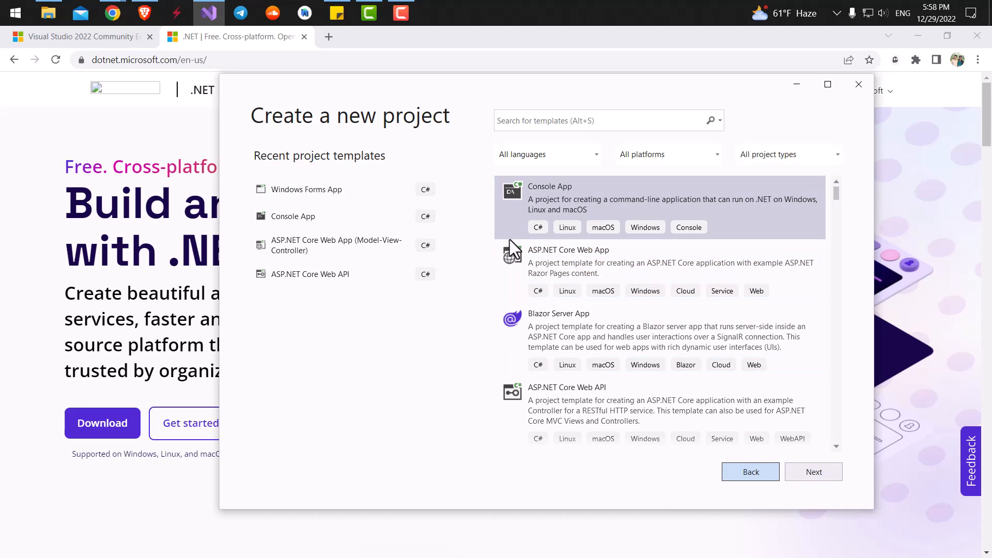
pyautogui.scroll(-3)
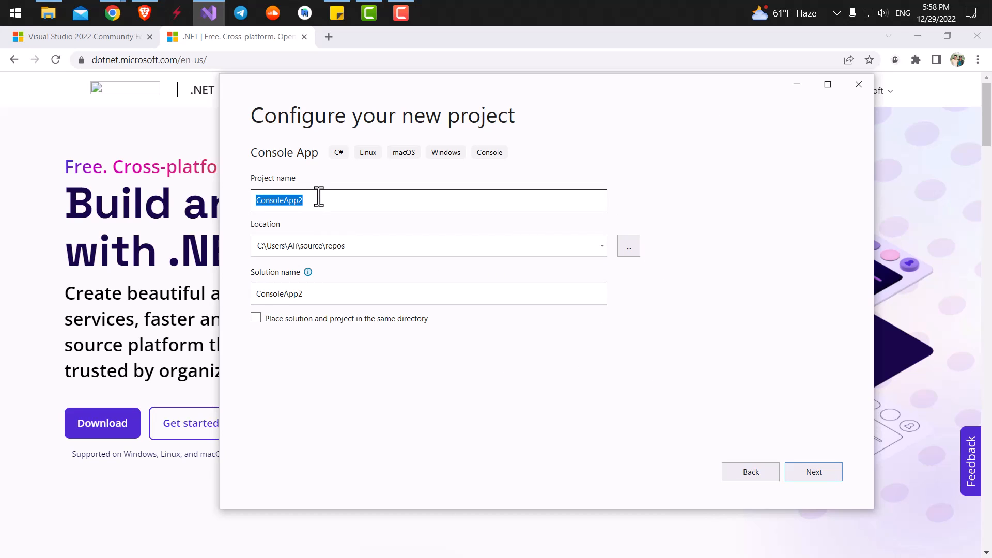
# Step: Name the project fastcsharp and create it on .NET 6.0 (Long-term support)
pyautogui.write('fast')
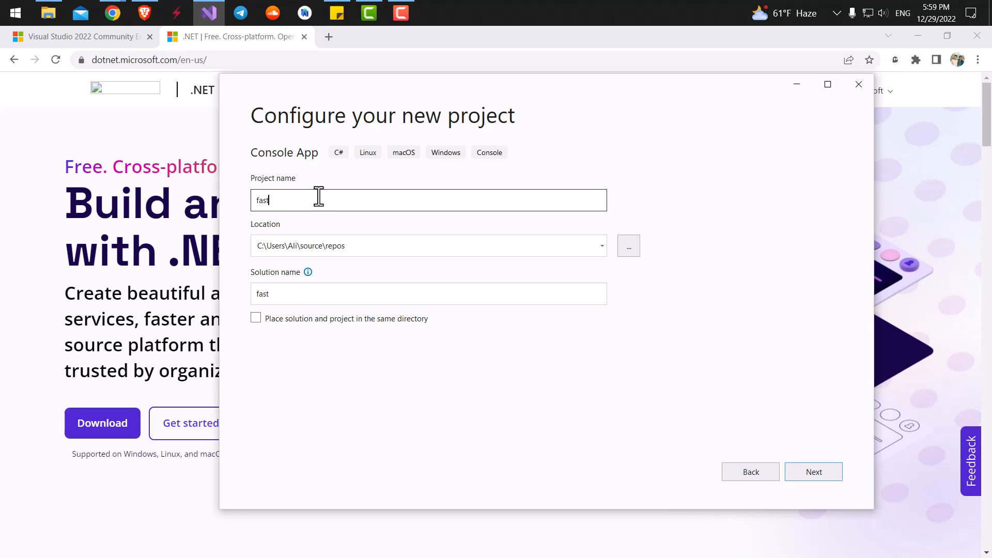
pyautogui.click(813, 471)
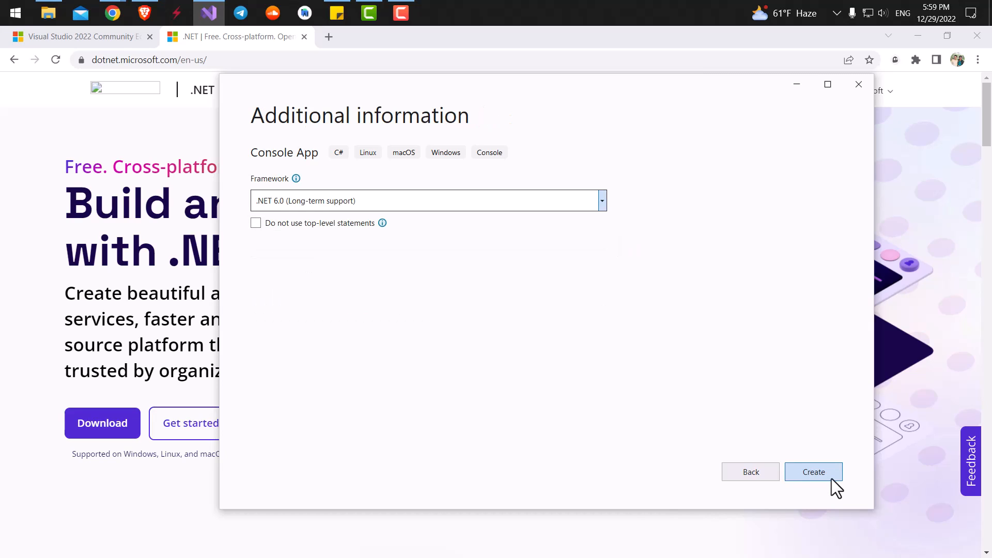
pyautogui.moveTo(553, 209)
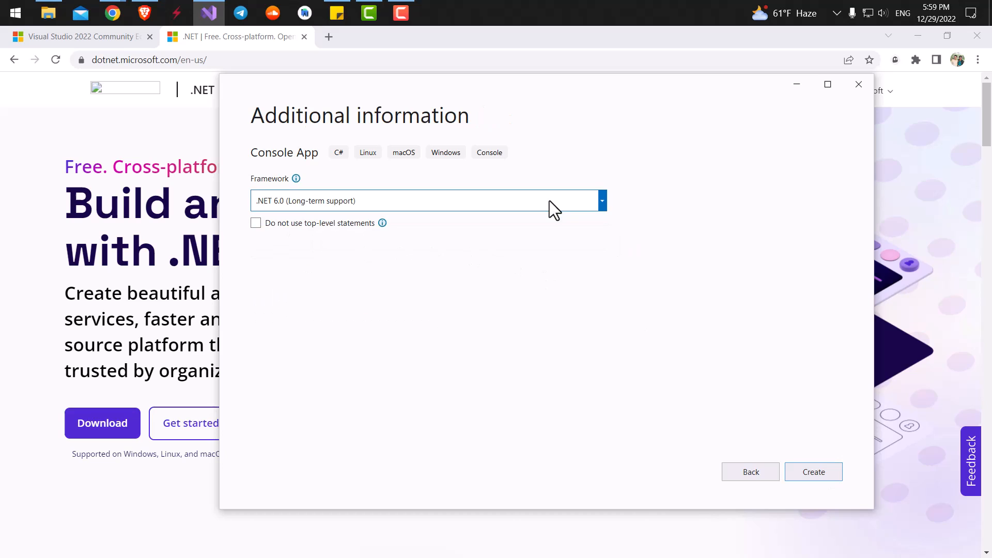
pyautogui.moveTo(316, 239)
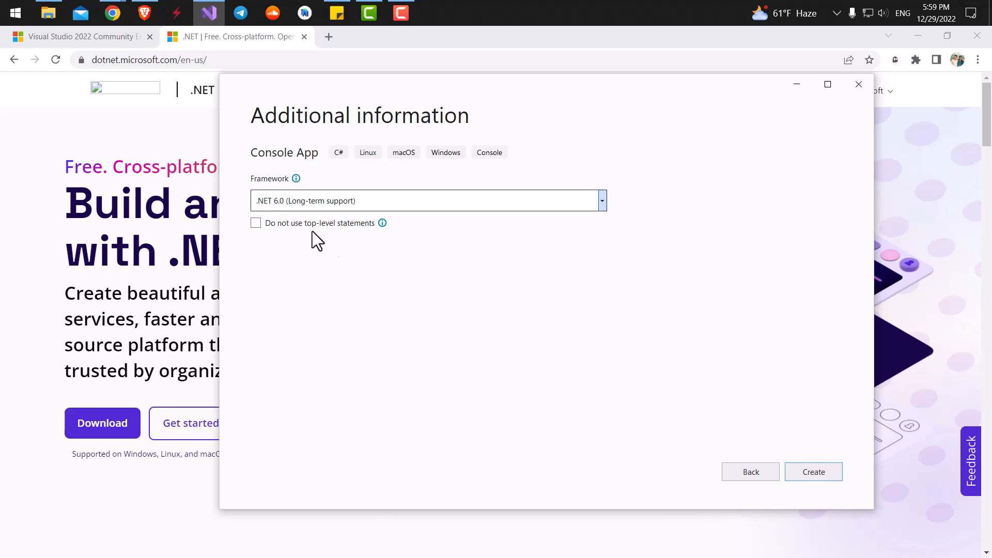
pyautogui.moveTo(107, 443)
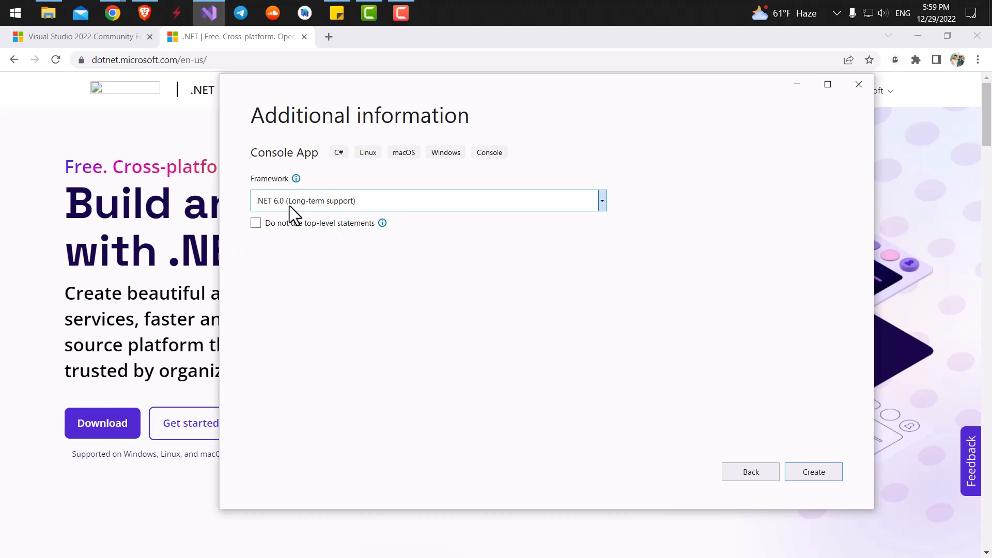
pyautogui.moveTo(757, 348)
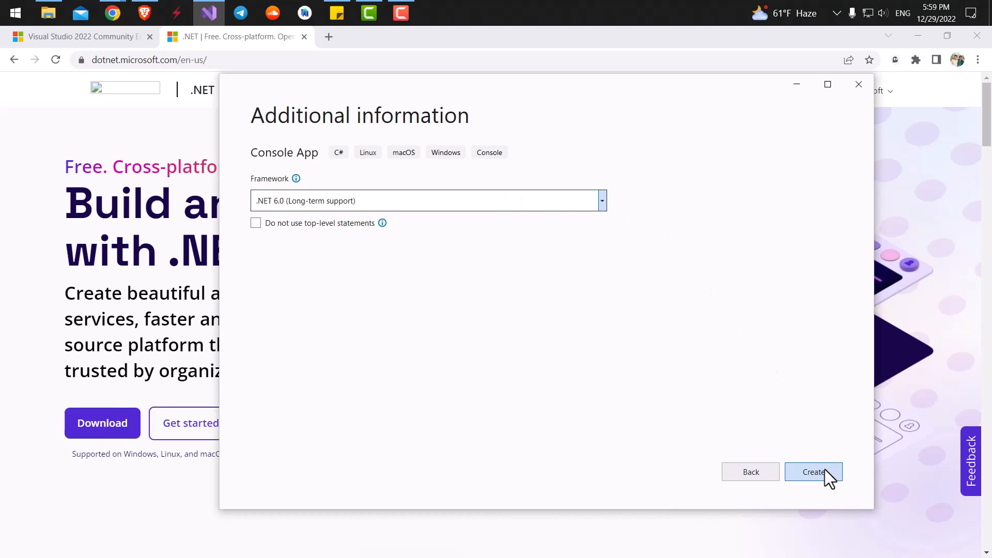
pyautogui.click(814, 472)
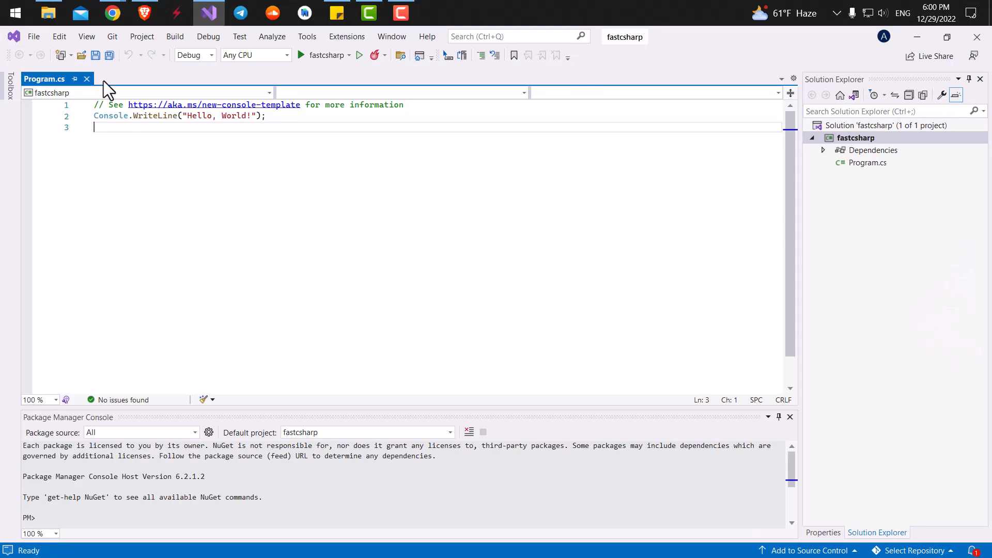
pyautogui.moveTo(779, 417)
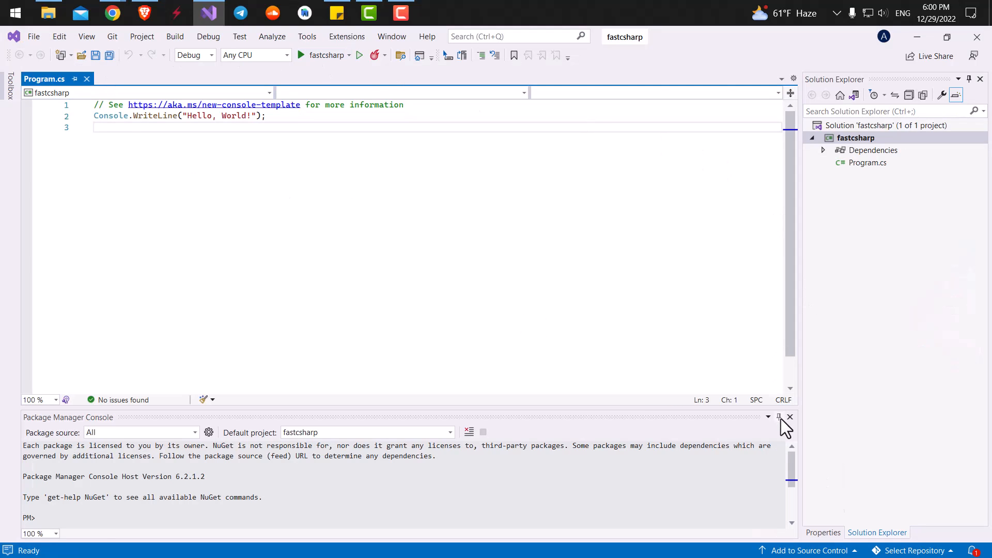
# Step: Close the Package Manager Console pane and select Program.cs in Solution Explorer
pyautogui.click(789, 416)
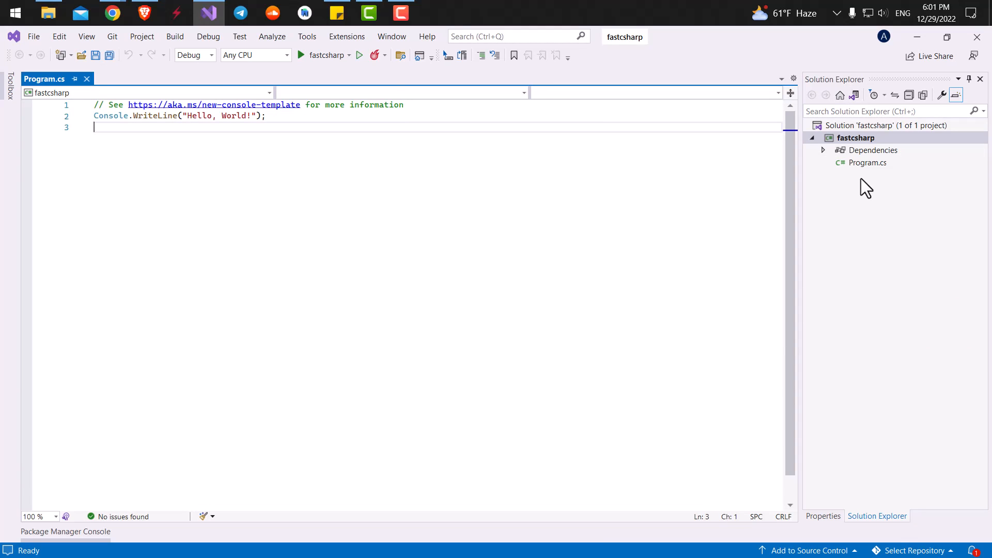
pyautogui.moveTo(822, 89)
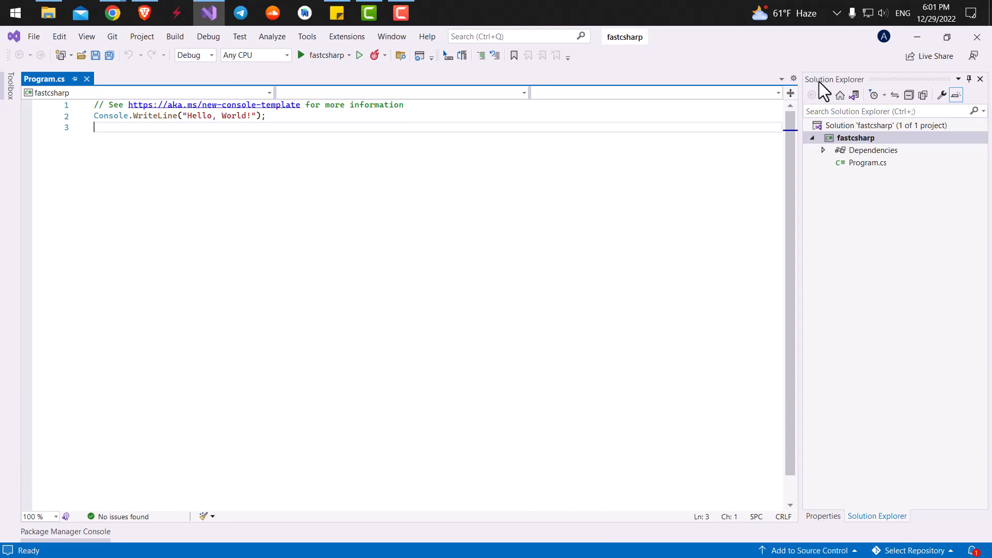
pyautogui.moveTo(962, 156)
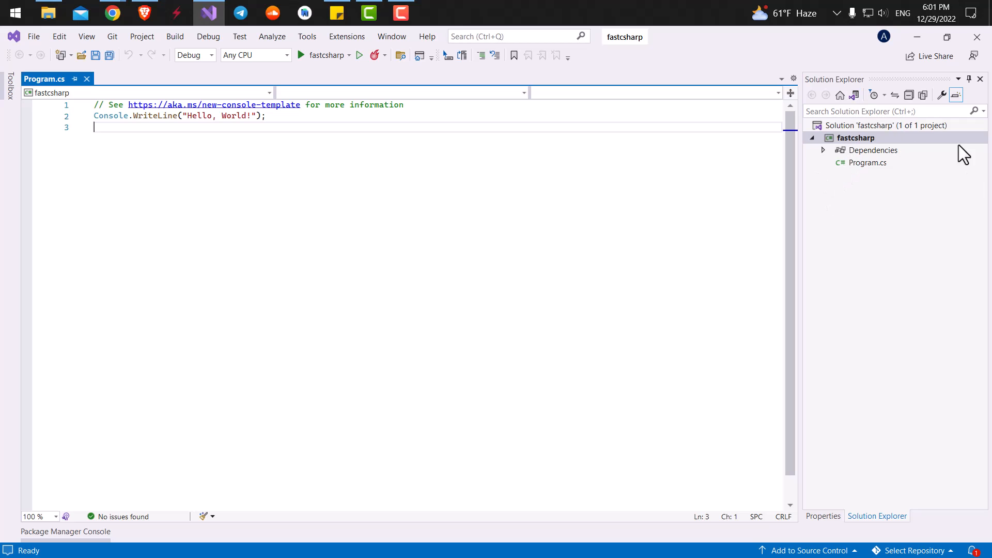
pyautogui.moveTo(393, 89)
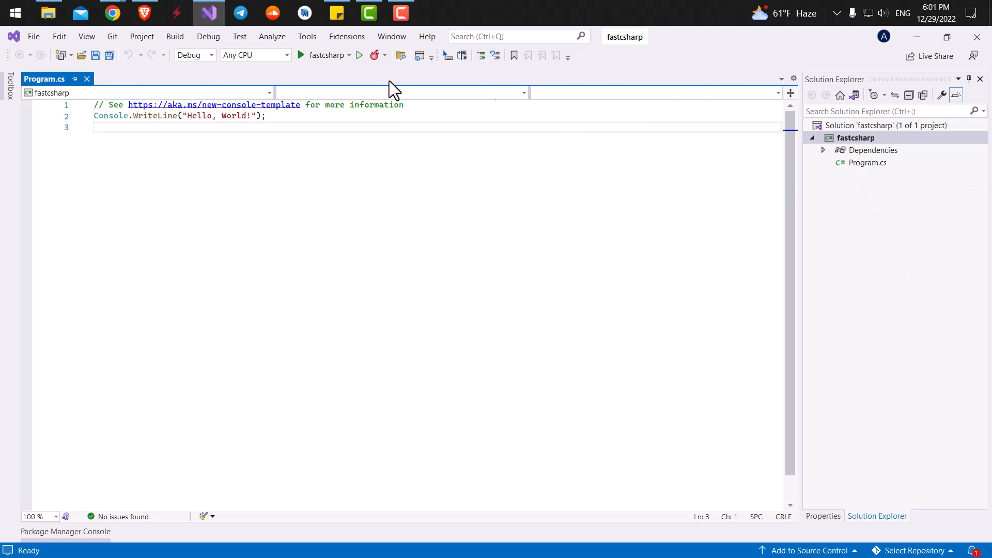
pyautogui.moveTo(252, 85)
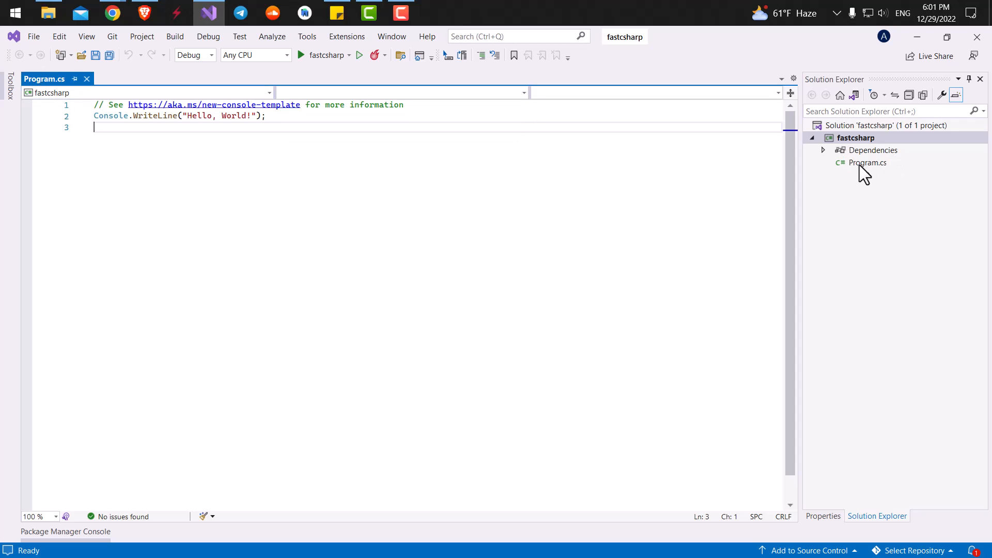
pyautogui.click(867, 163)
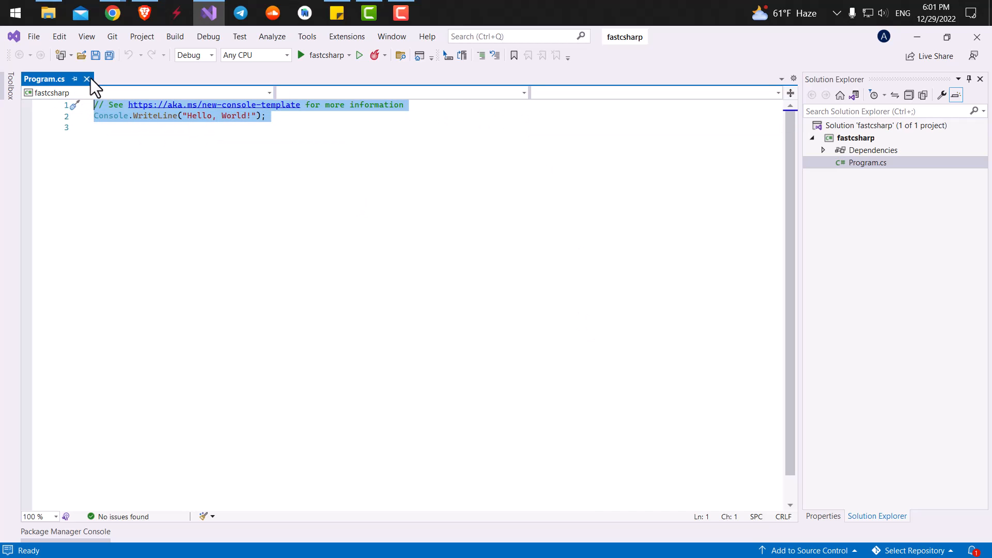
# Step: Reopen Program.cs from Solution Explorer to show its Hello, World! starter code
pyautogui.click(87, 79)
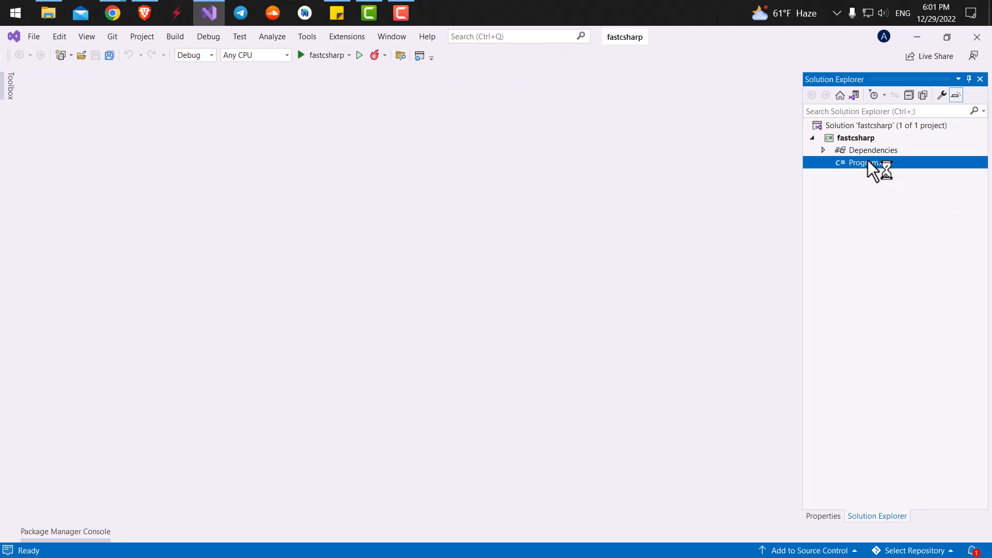
pyautogui.doubleClick(867, 162)
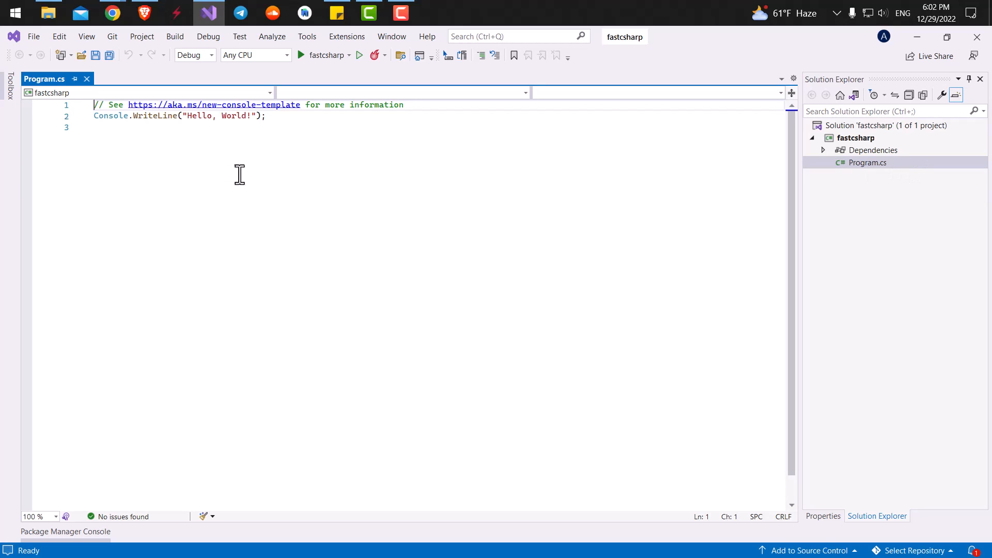
pyautogui.moveTo(376, 45)
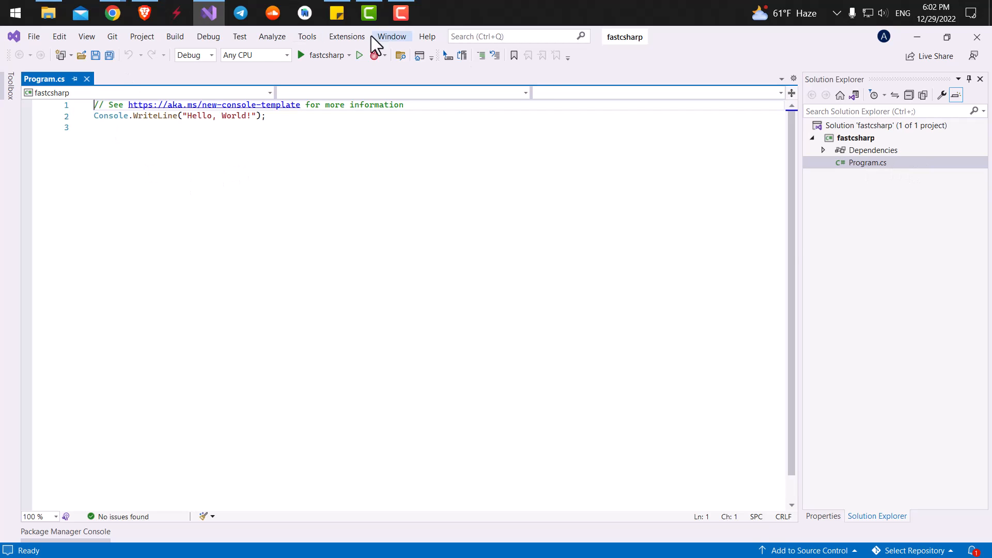
pyautogui.moveTo(509, 229)
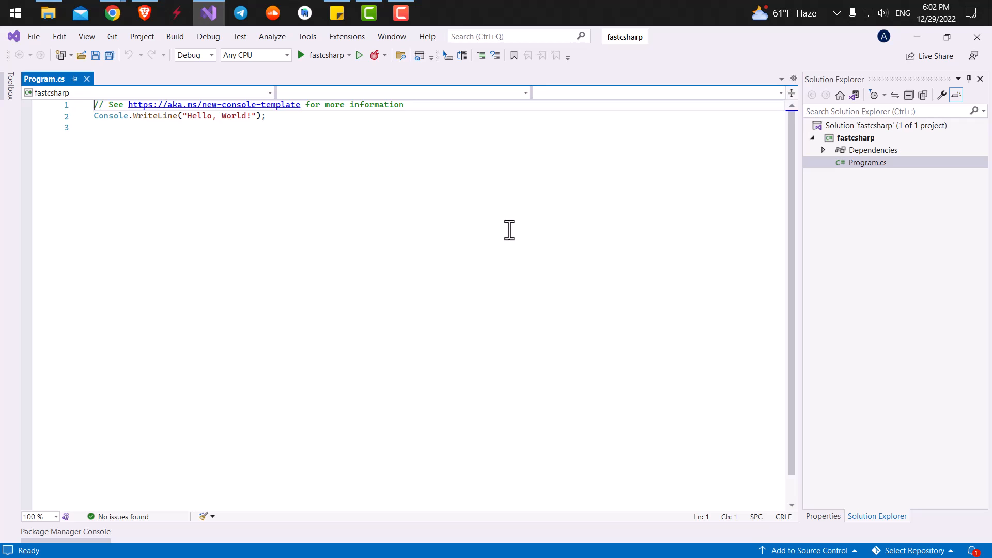
pyautogui.moveTo(336, 86)
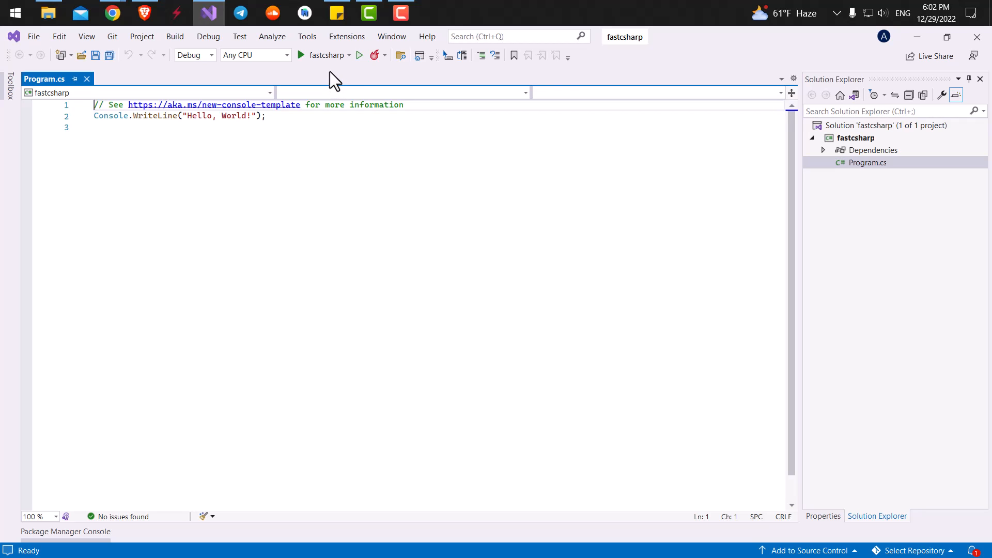
pyautogui.moveTo(326, 72)
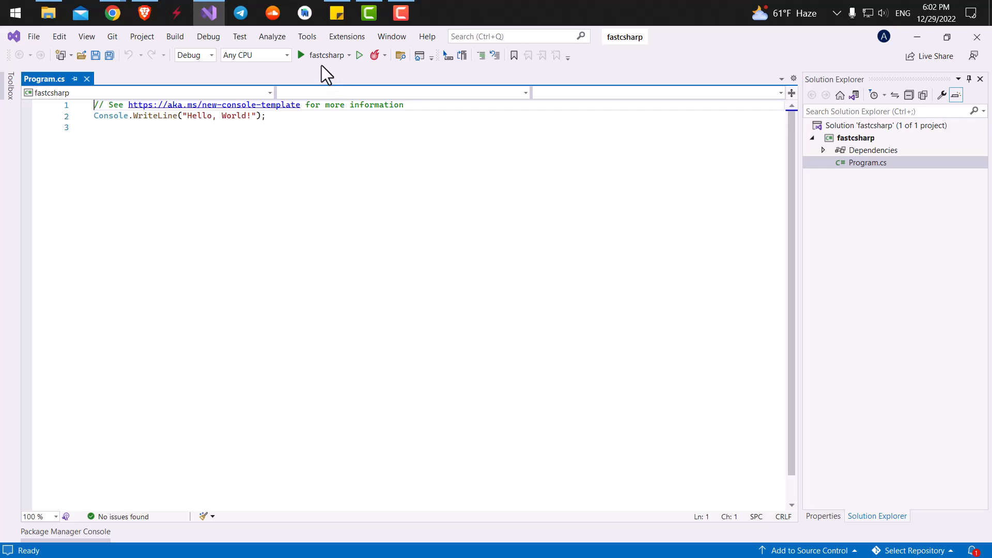
pyautogui.moveTo(325, 55)
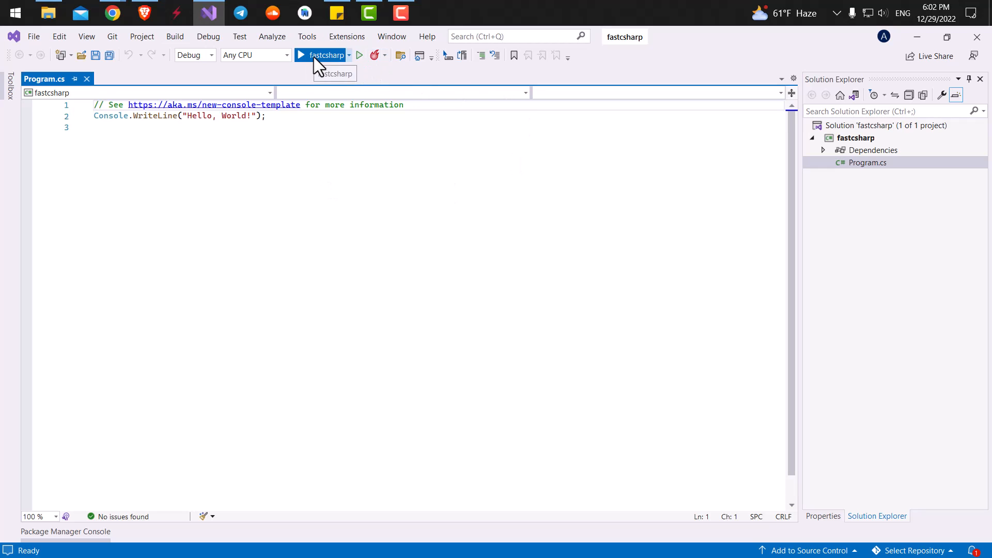
# Step: Run fastcsharp so the debug console prints Hello, World!, moving the console aside
pyautogui.click(326, 54)
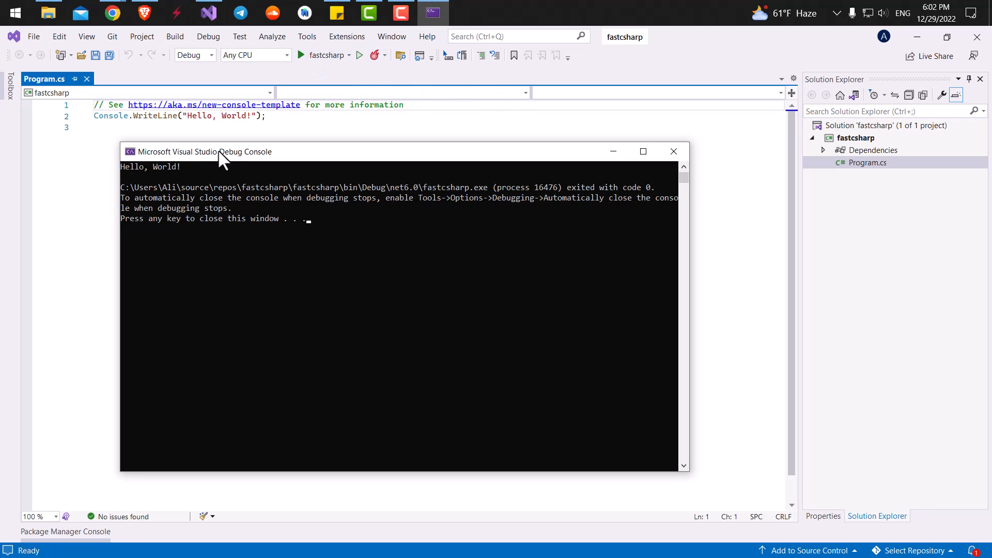
pyautogui.moveTo(219, 151); pyautogui.dragTo(253, 167)
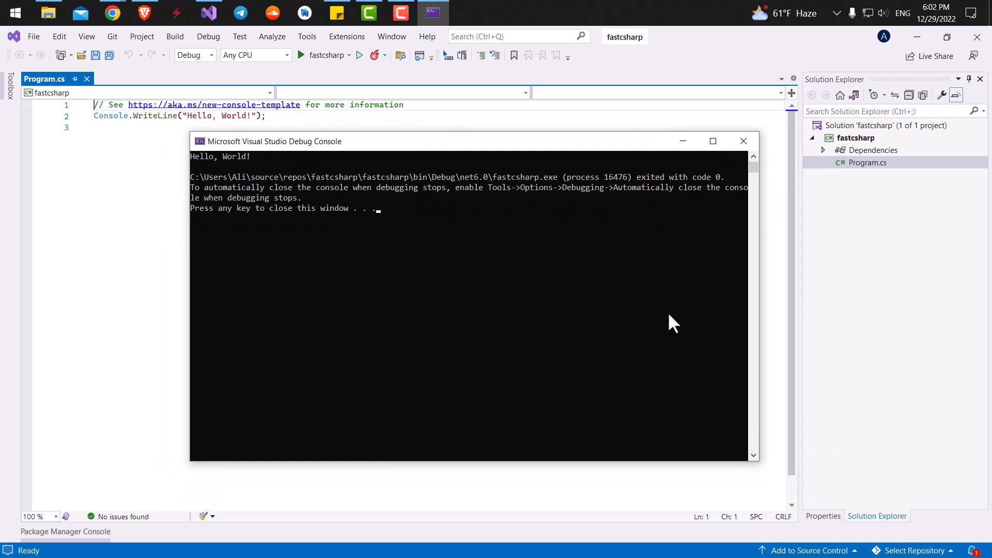
pyautogui.moveTo(185, 149)
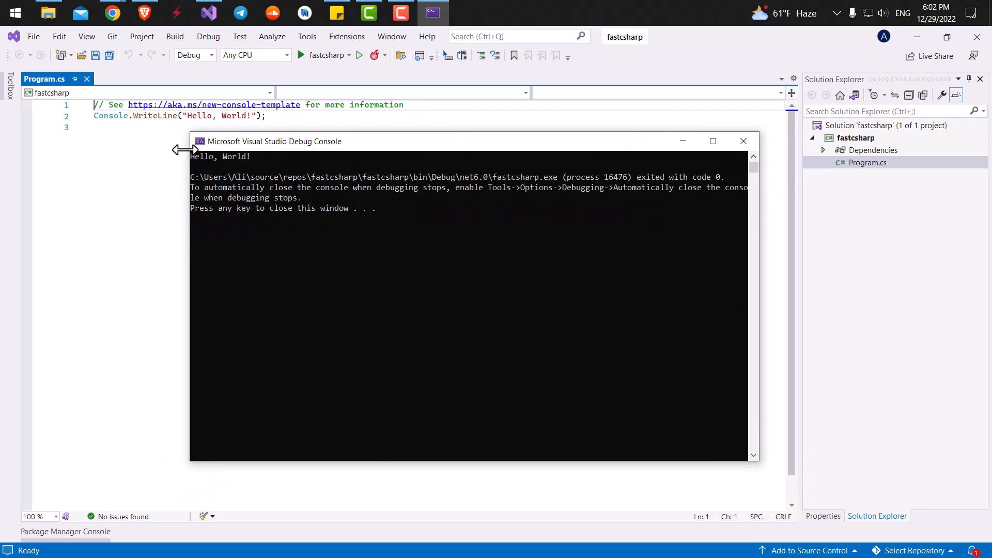
pyautogui.moveTo(319, 331)
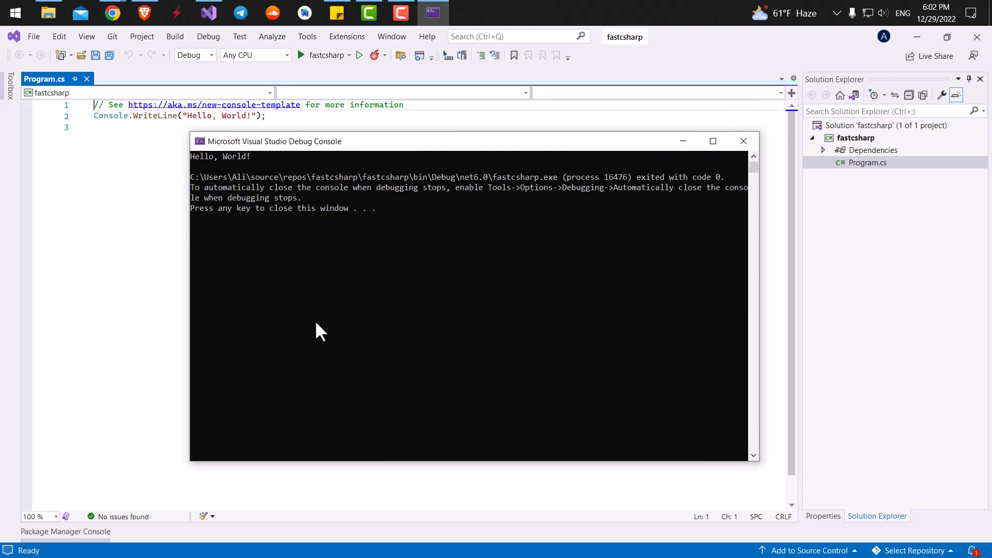
pyautogui.moveTo(397, 150)
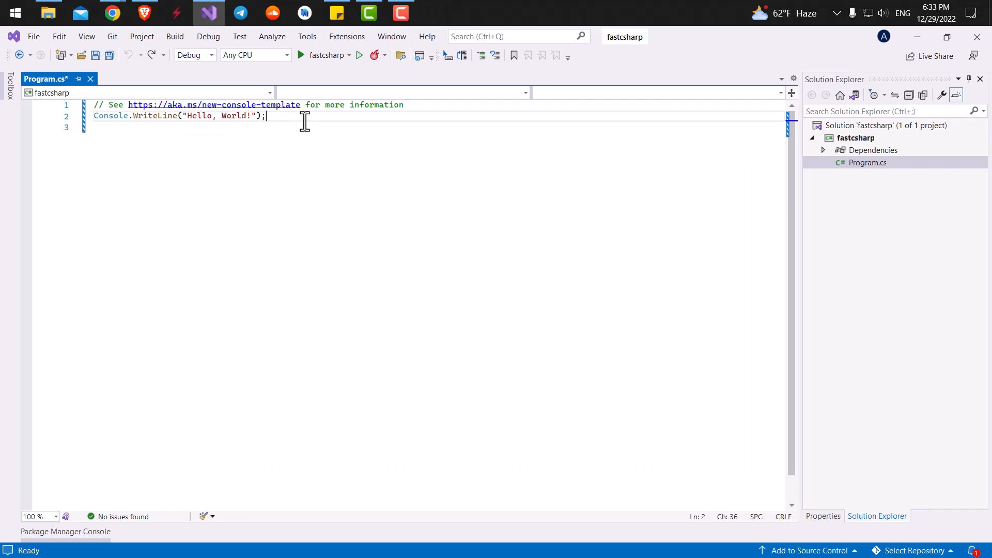
pyautogui.moveTo(220, 116)
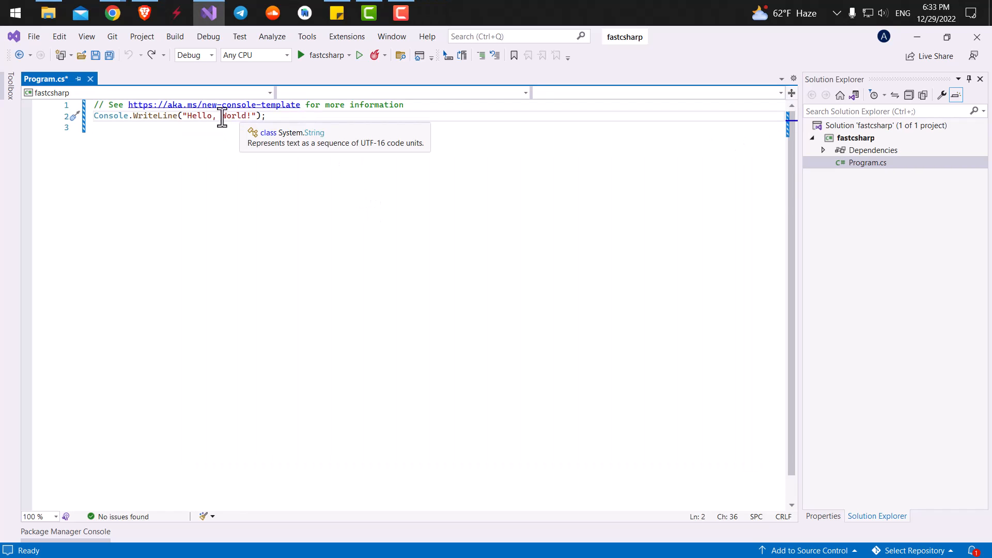
pyautogui.moveTo(423, 108)
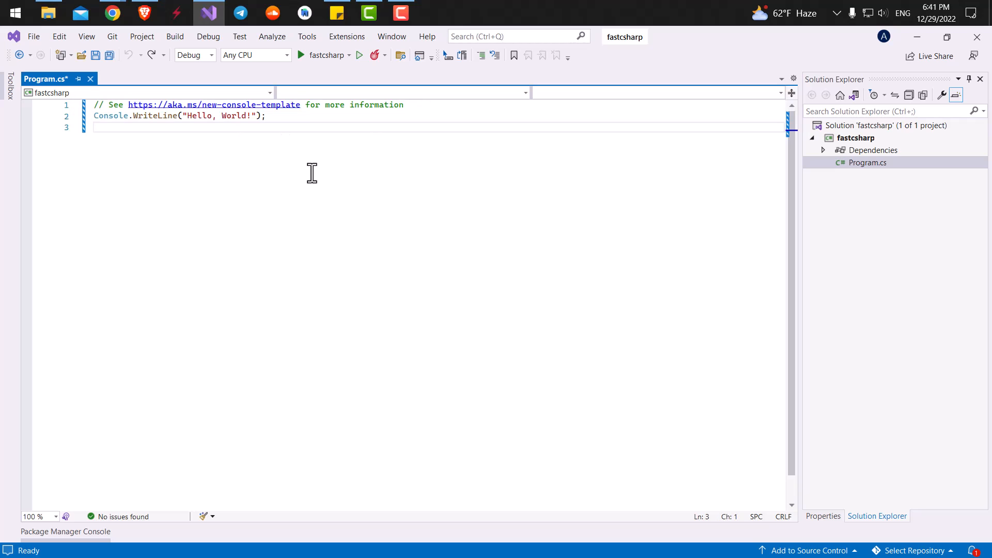
pyautogui.moveTo(223, 156)
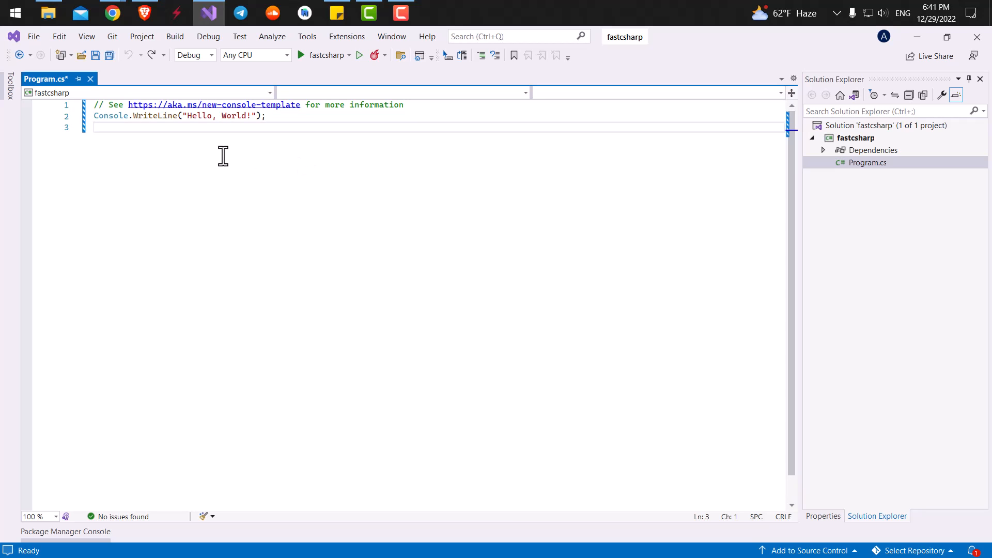
pyautogui.moveTo(138, 131)
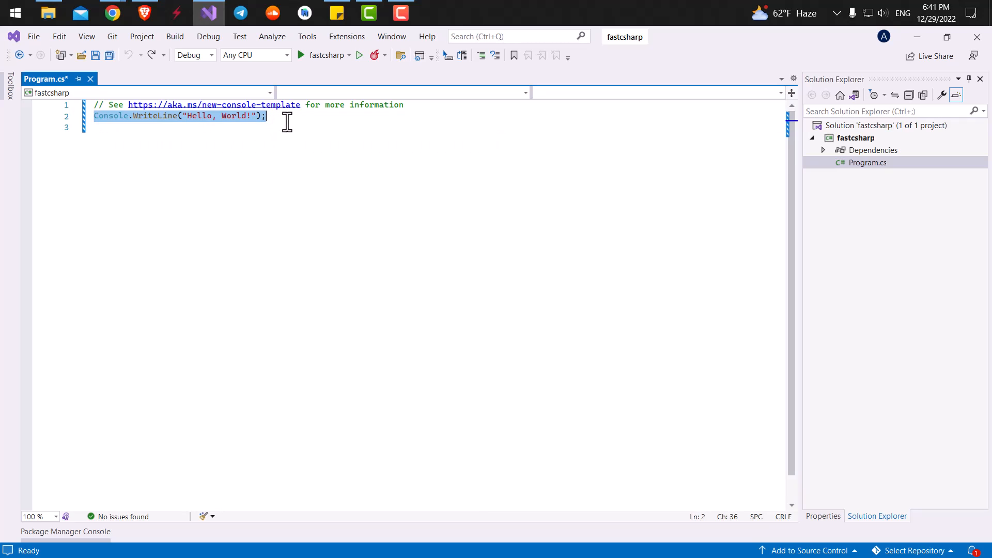
pyautogui.click(99, 126)
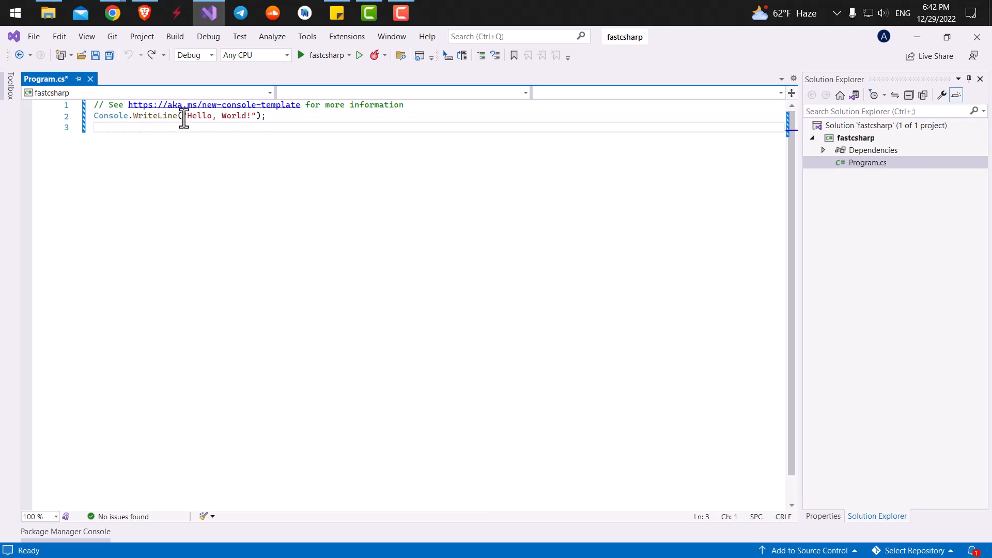
pyautogui.moveTo(235, 114)
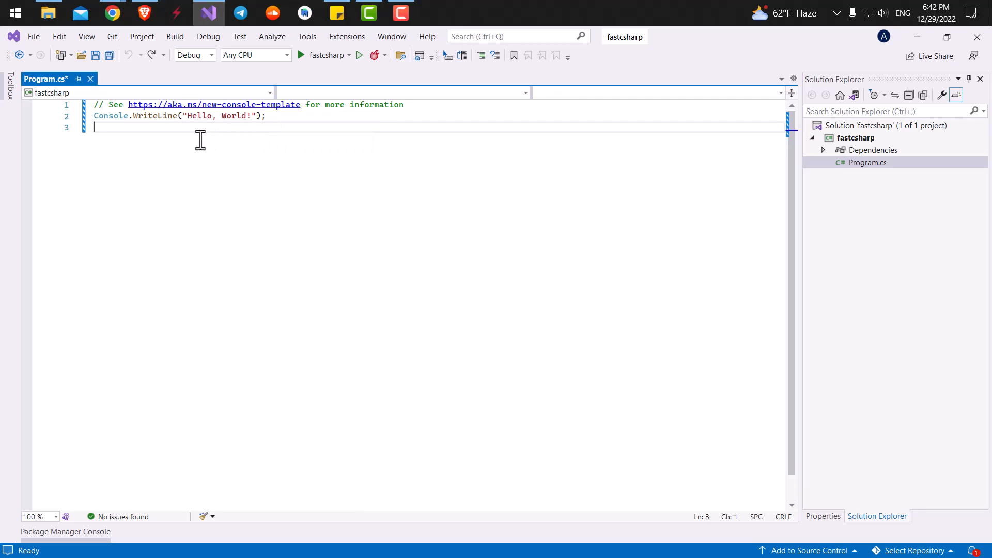
pyautogui.moveTo(436, 137)
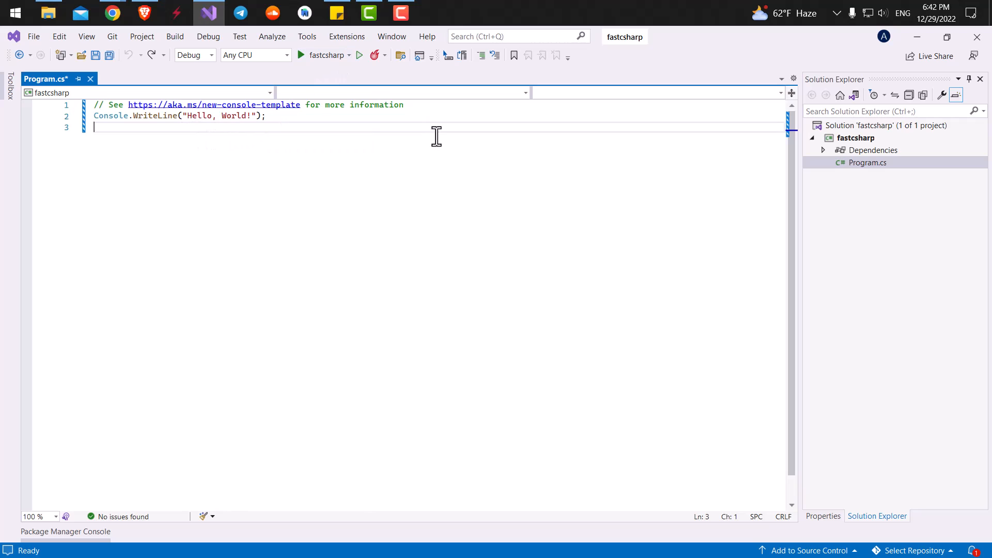
pyautogui.moveTo(129, 147)
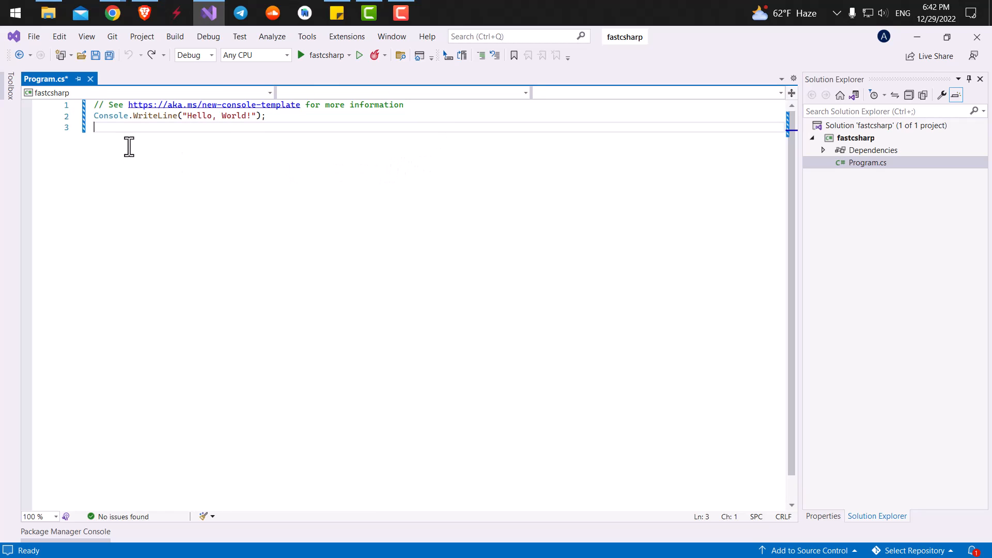
pyautogui.moveTo(287, 122)
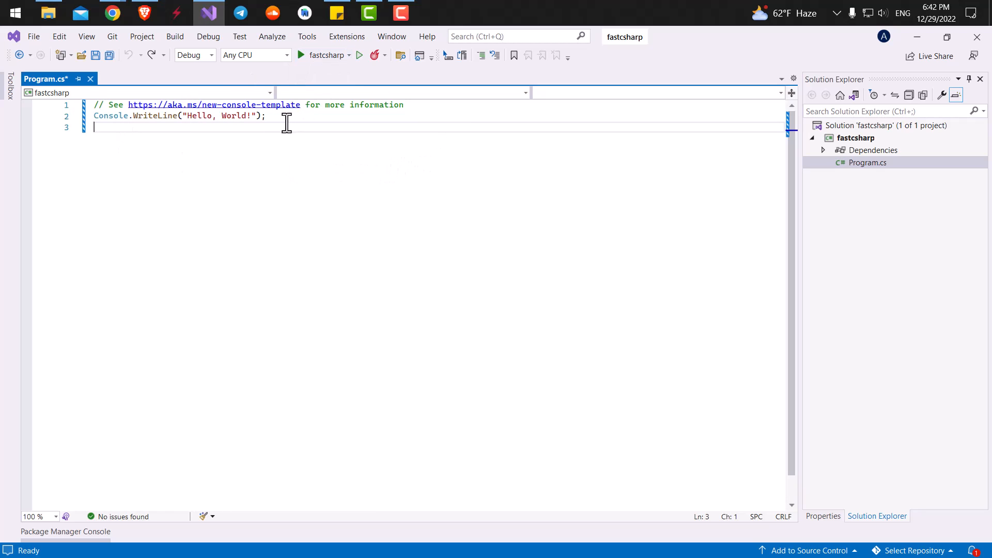
pyautogui.moveTo(107, 123)
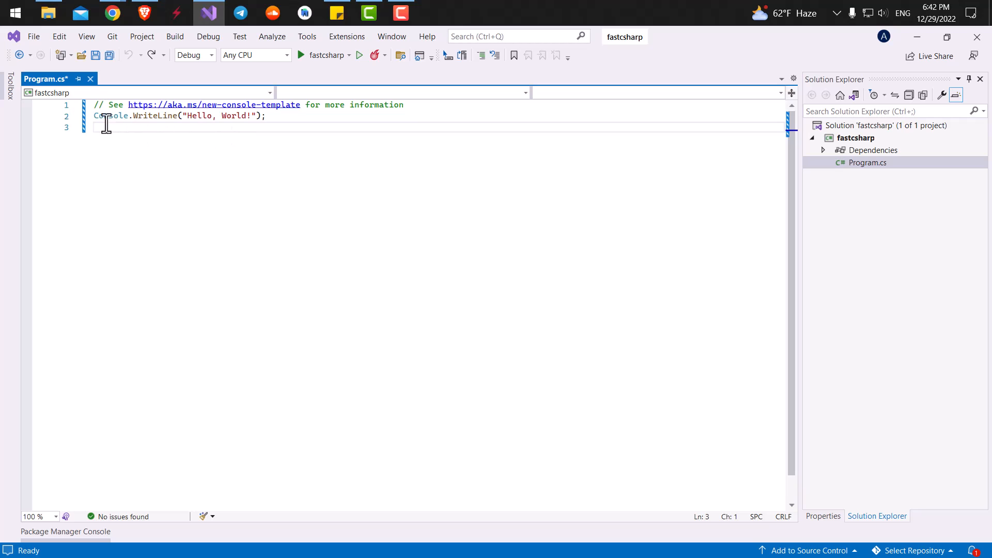
pyautogui.moveTo(112, 114)
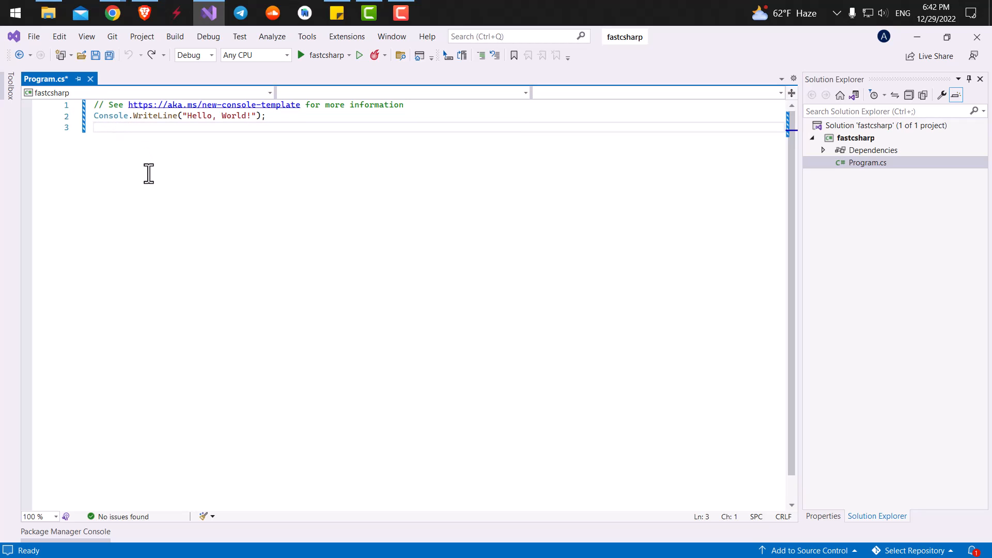
pyautogui.click(94, 128)
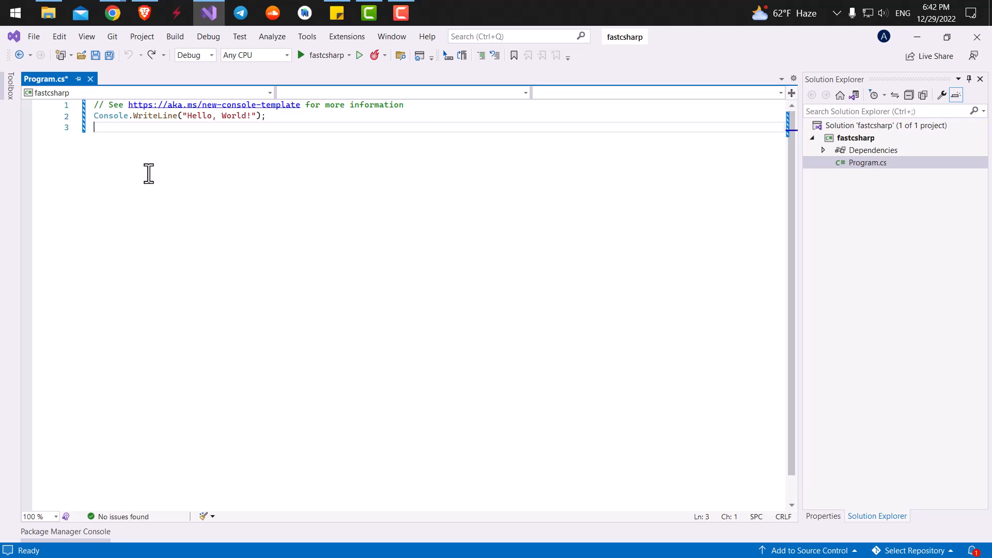
pyautogui.moveTo(152, 125)
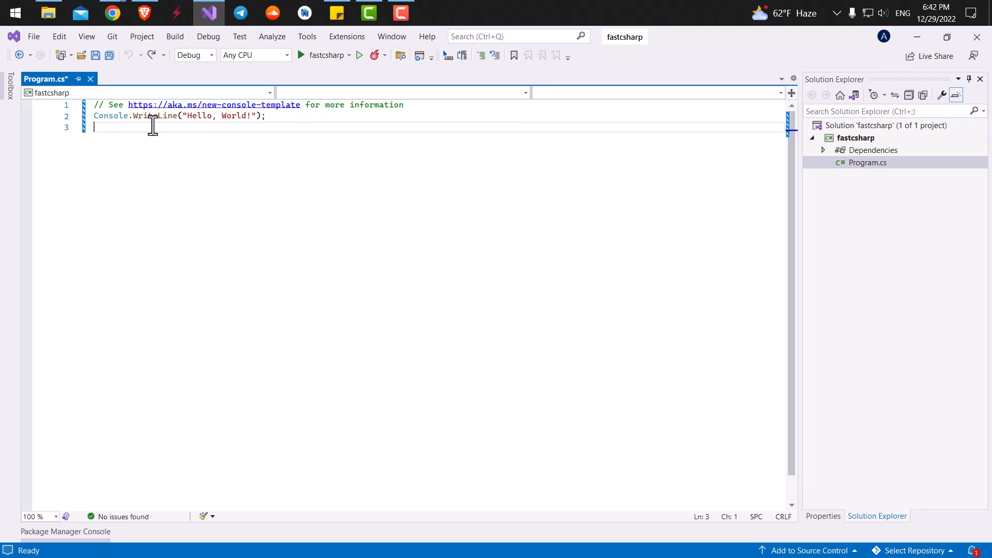
pyautogui.moveTo(238, 120)
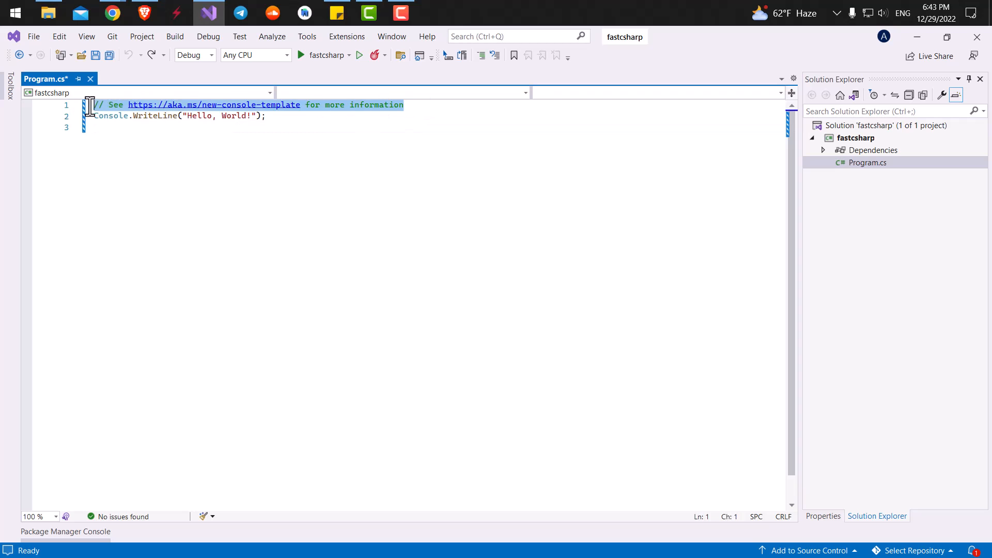
pyautogui.click(403, 104)
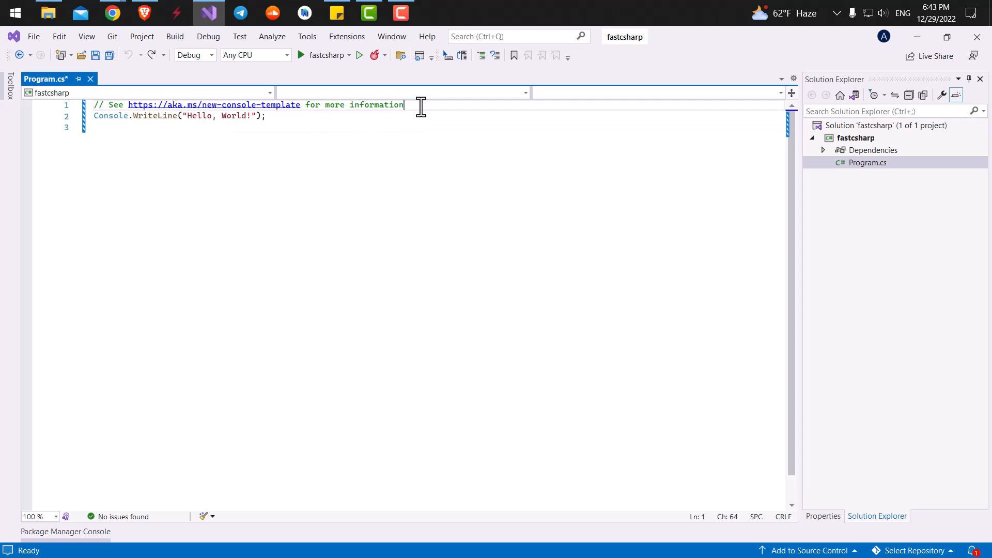
pyautogui.moveTo(325, 76)
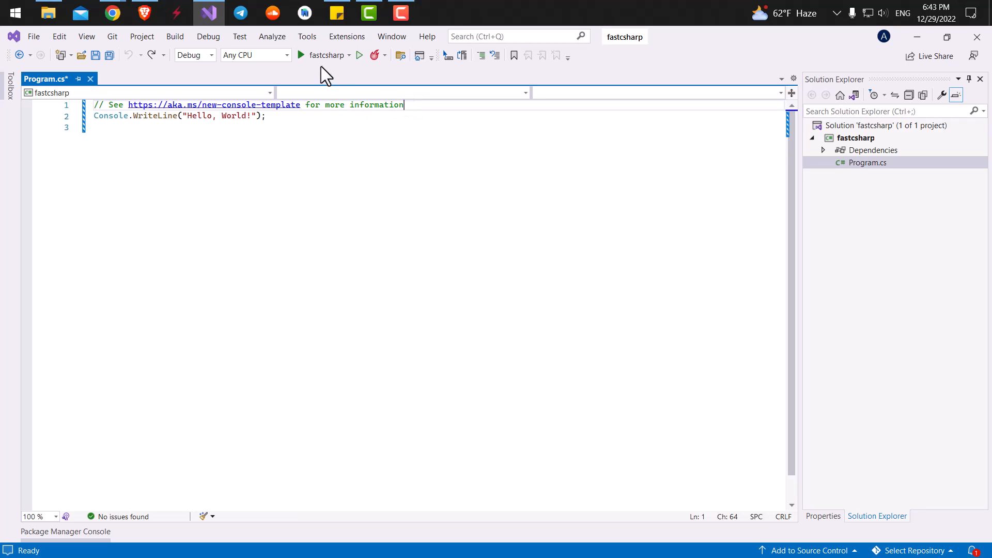
pyautogui.moveTo(419, 108)
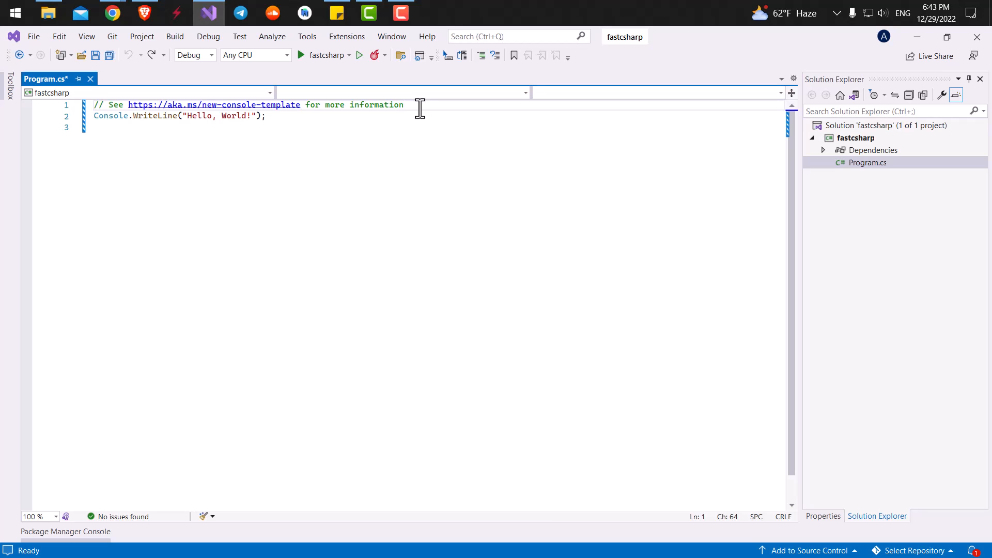
pyautogui.click(83, 104)
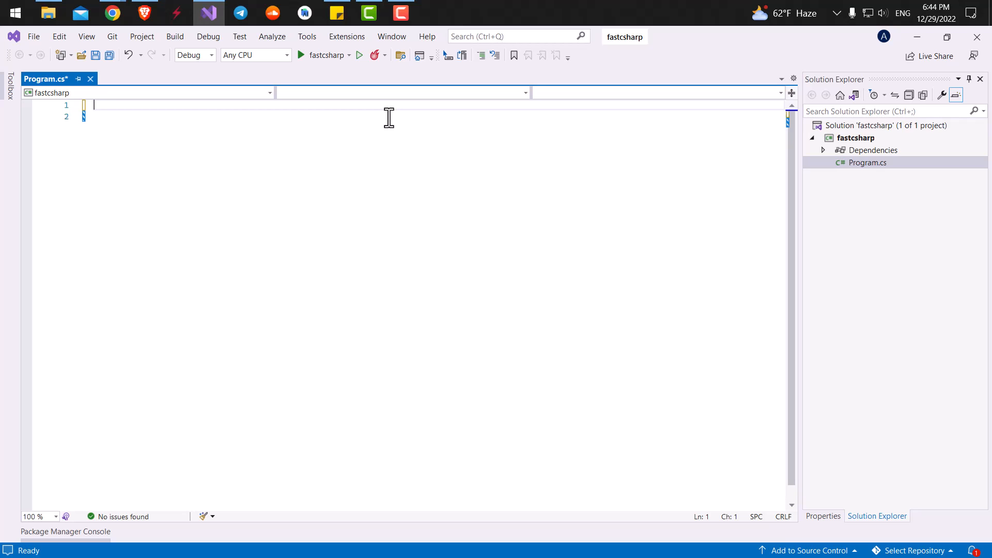
pyautogui.write('C')
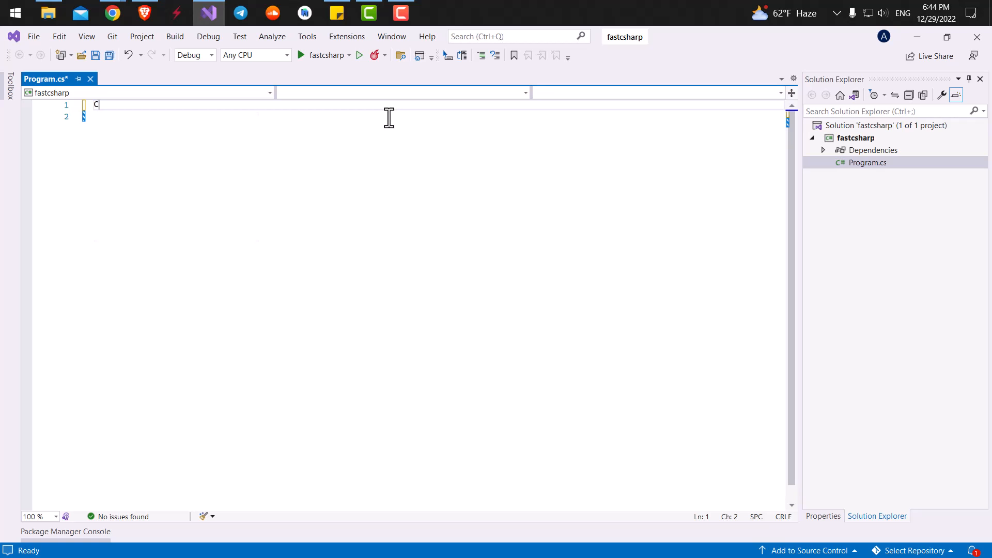
pyautogui.write('onsole')
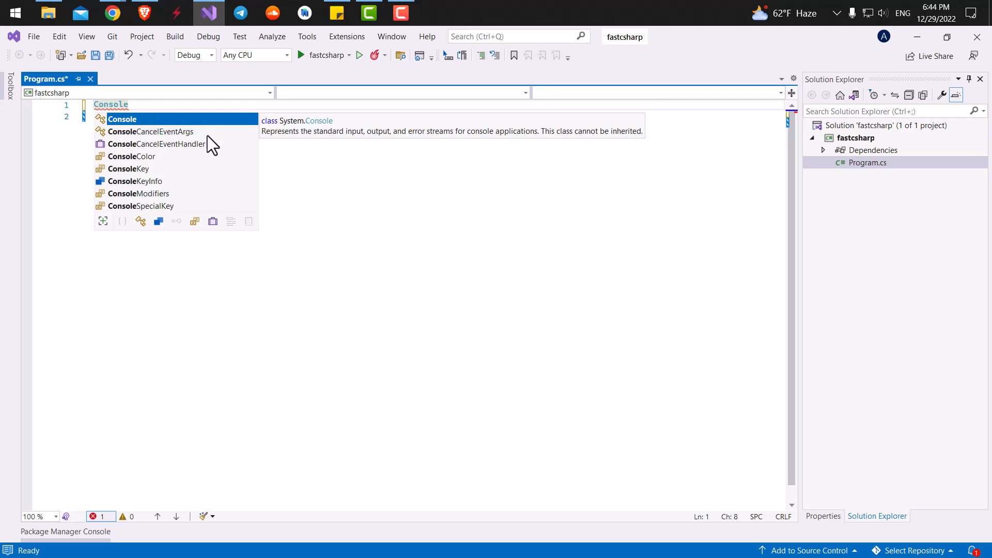
pyautogui.moveTo(152, 154)
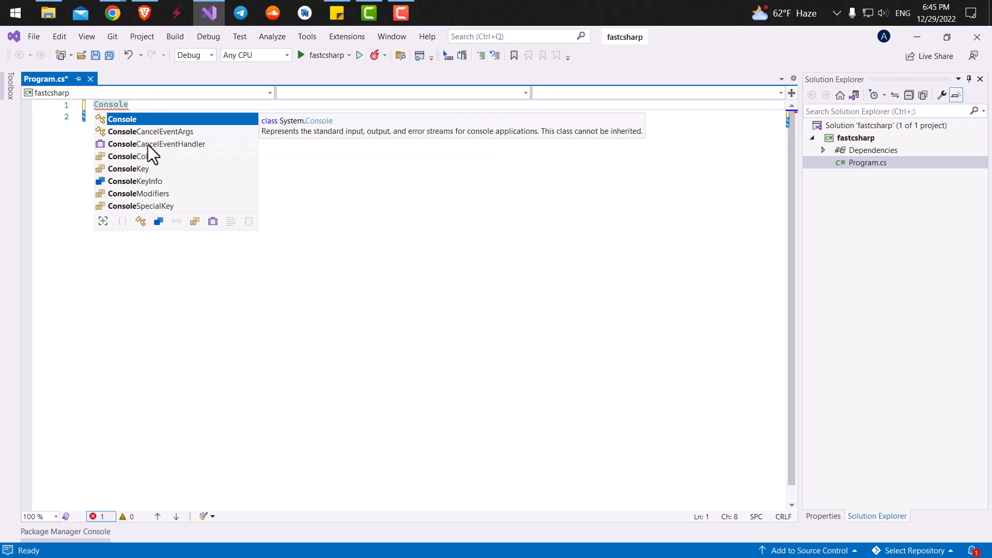
pyautogui.moveTo(150, 164)
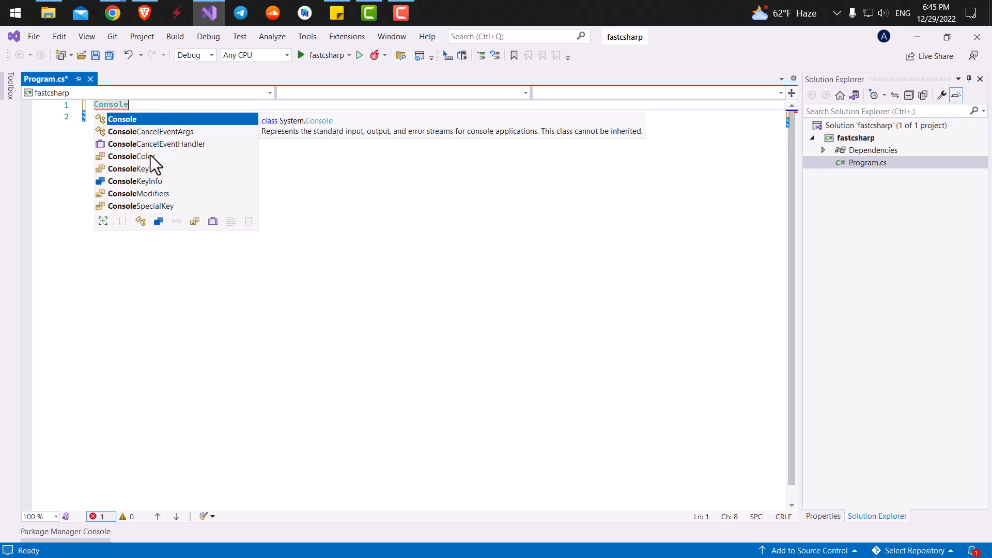
pyautogui.moveTo(113, 123)
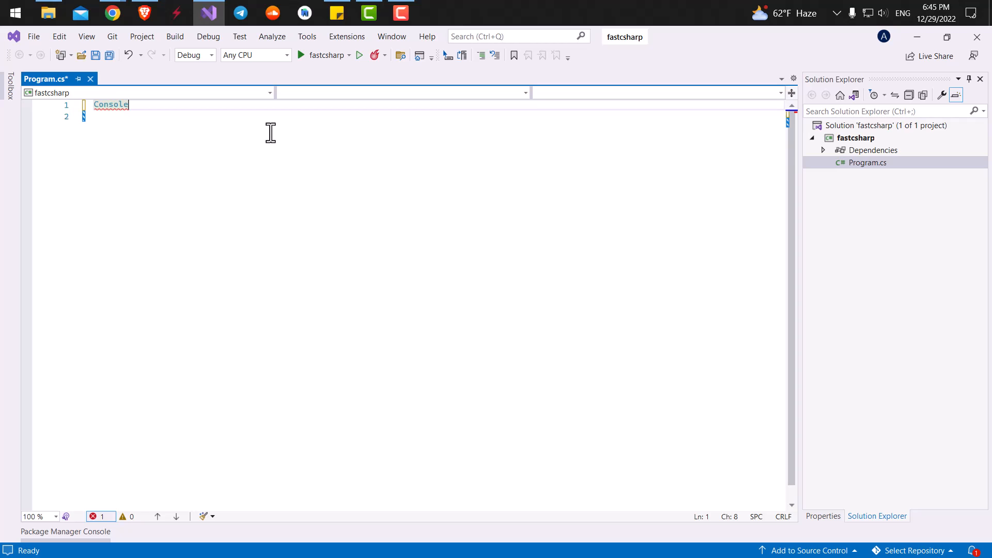
# Step: Add .Write() after Console on line 1, trying placeholder text inside the parentheses
pyautogui.write('.')
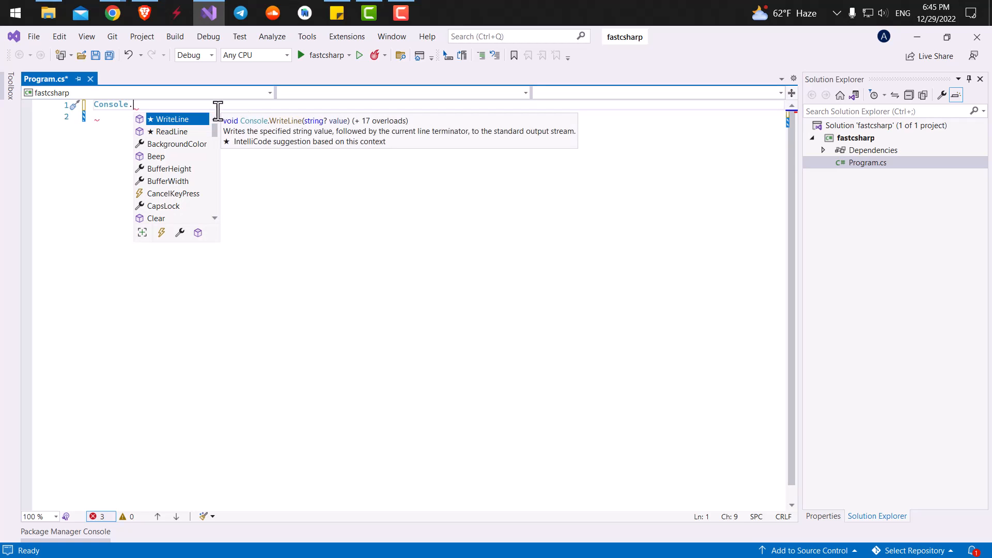
pyautogui.scroll(-3)
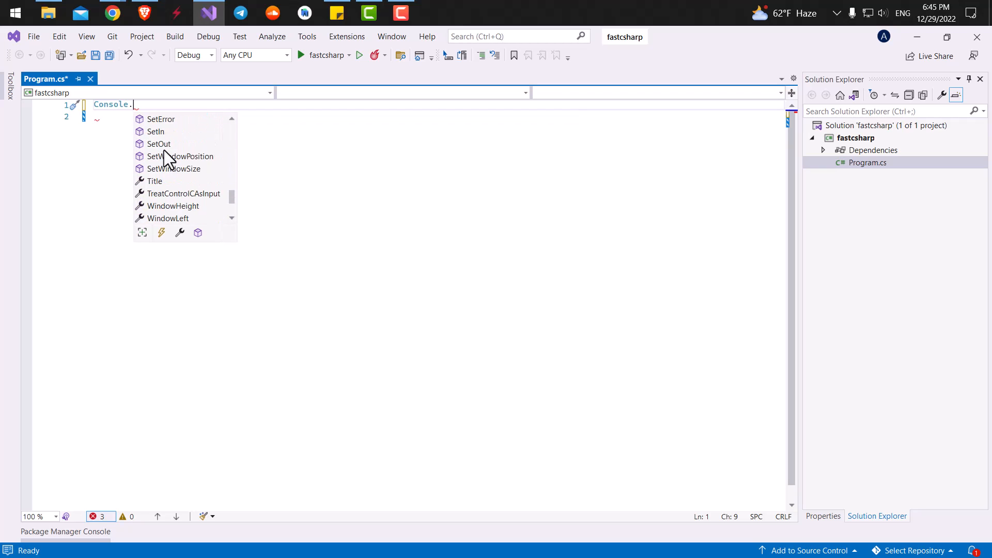
pyautogui.scroll(-3)
pyautogui.write('Write')
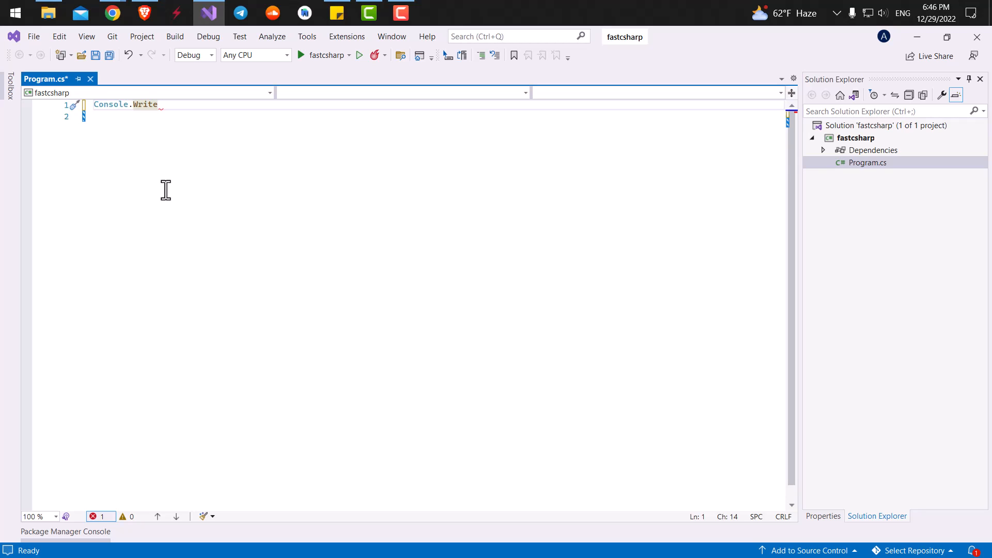
pyautogui.write('()')
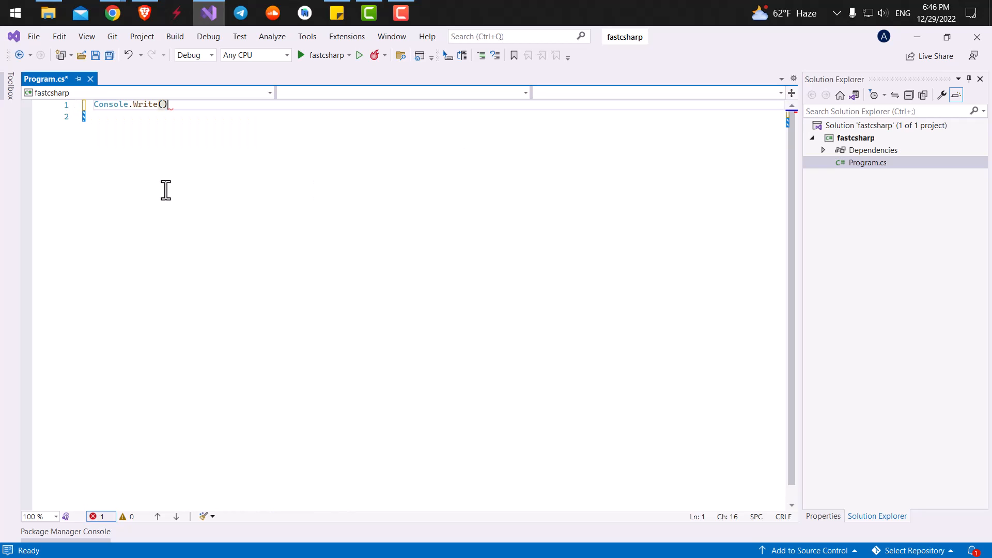
pyautogui.press('Backspace')
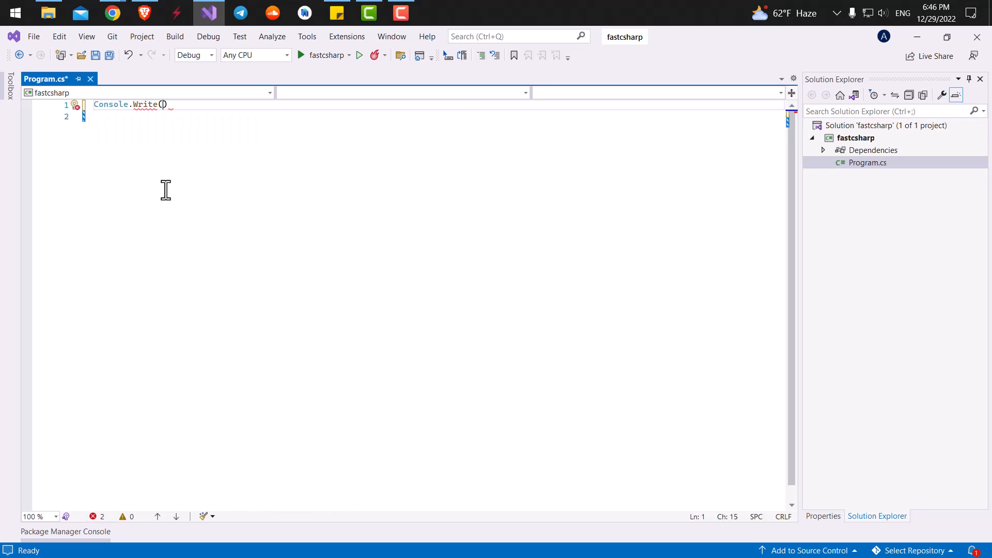
pyautogui.write('asdf')
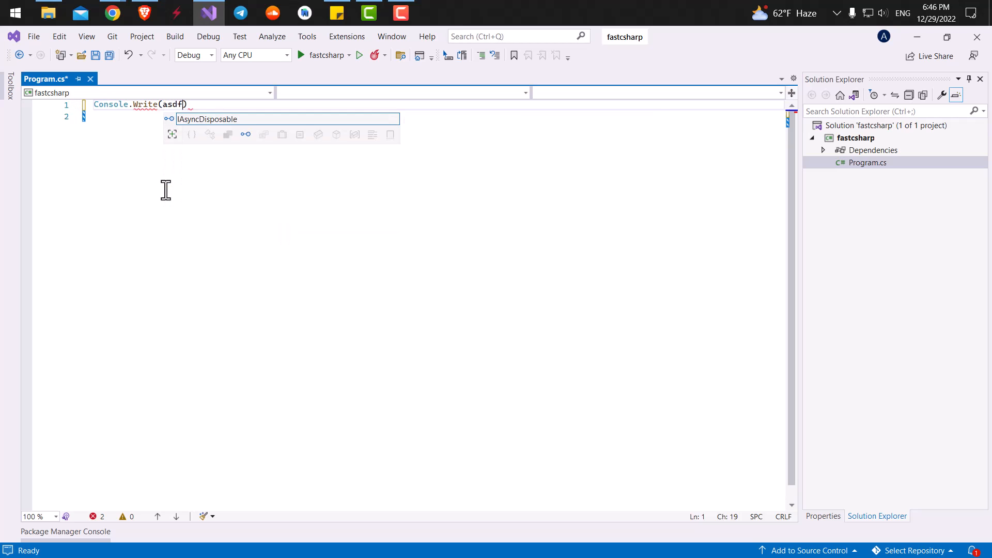
pyautogui.write('kjhlkjhasdf')
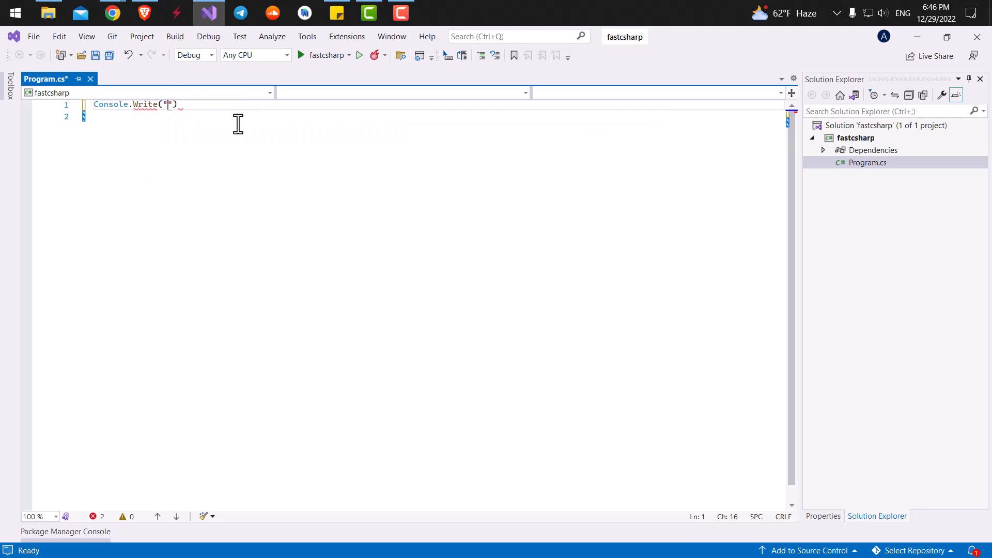
# Step: Finish line 1 as Console.Write("Hello World"); with the closing parenthesis and semicolon
pyautogui.write('H')
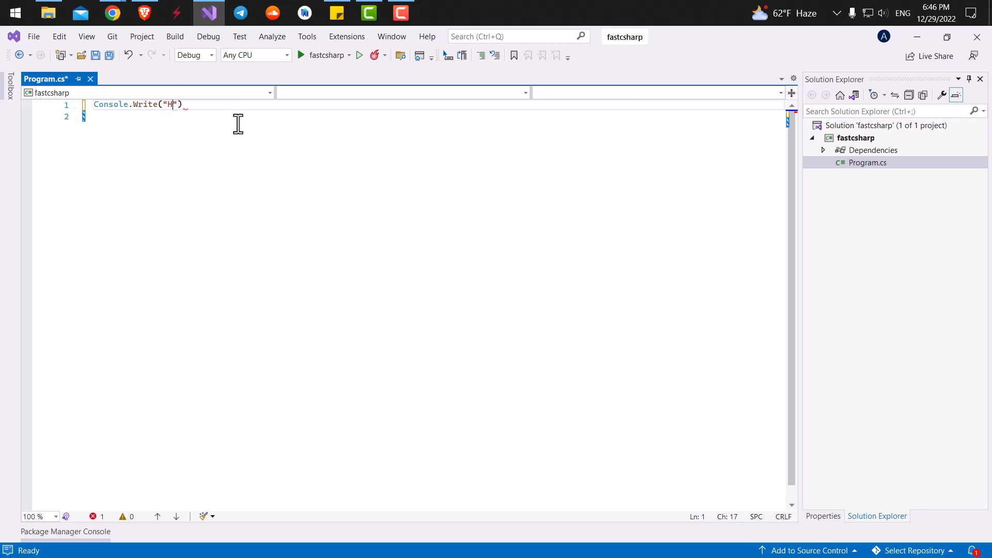
pyautogui.write('ello World')
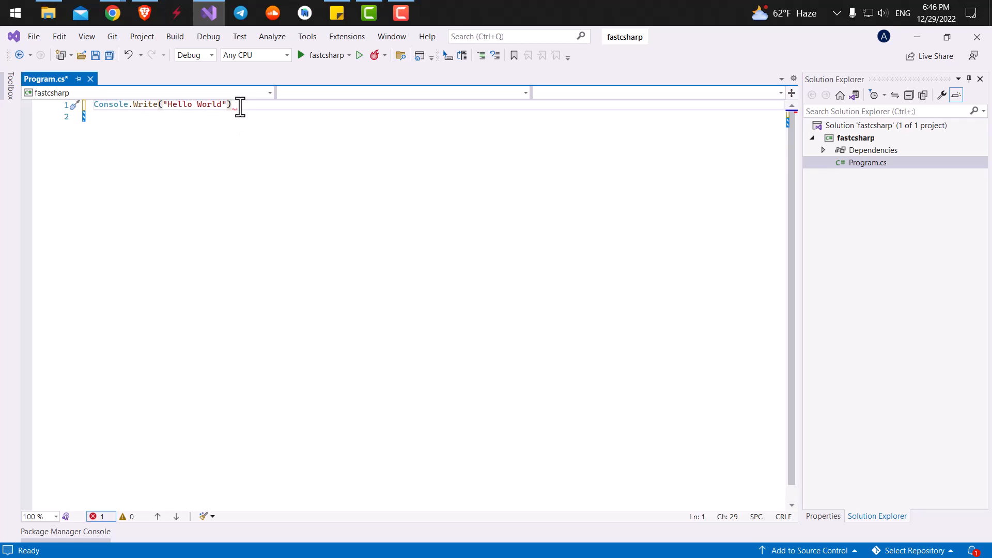
pyautogui.moveTo(248, 107)
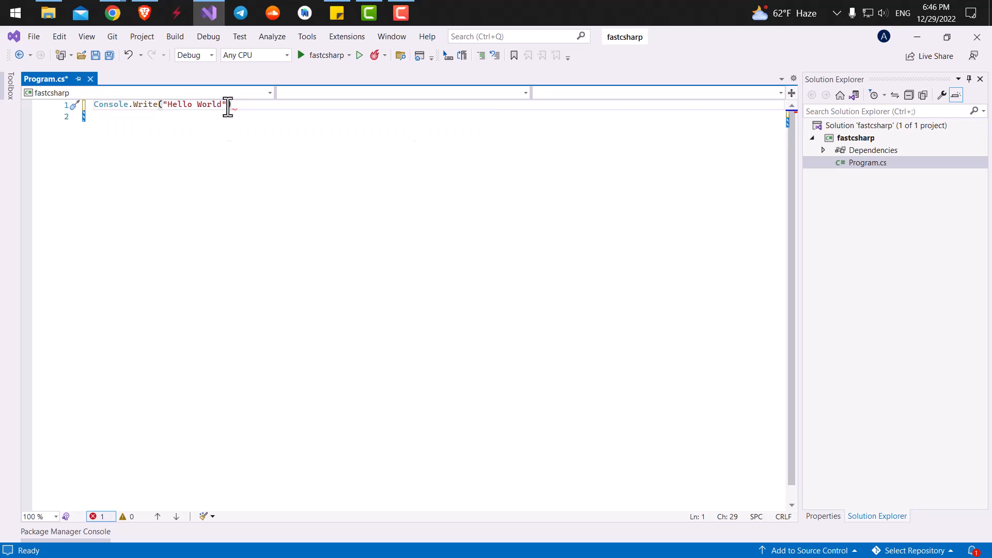
pyautogui.write(')')
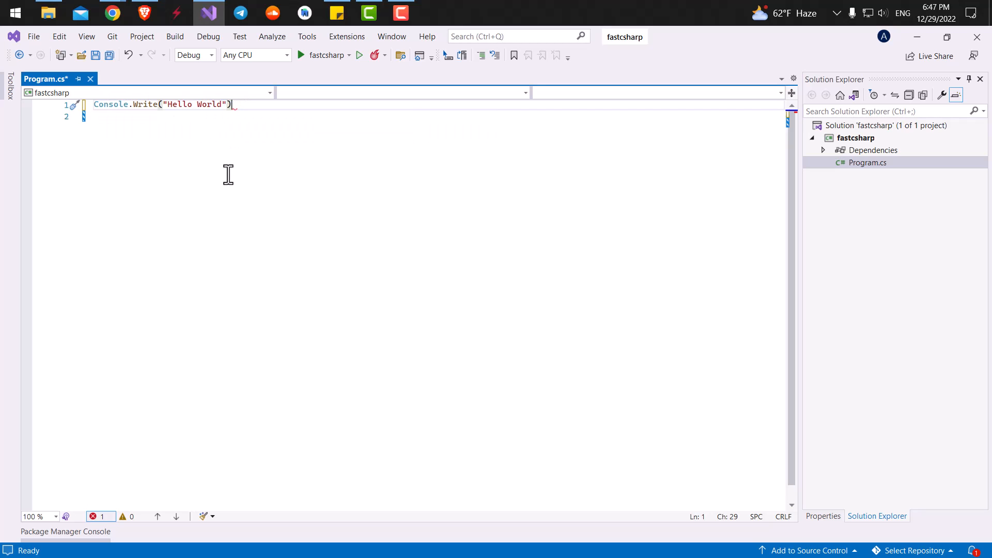
pyautogui.write(';')
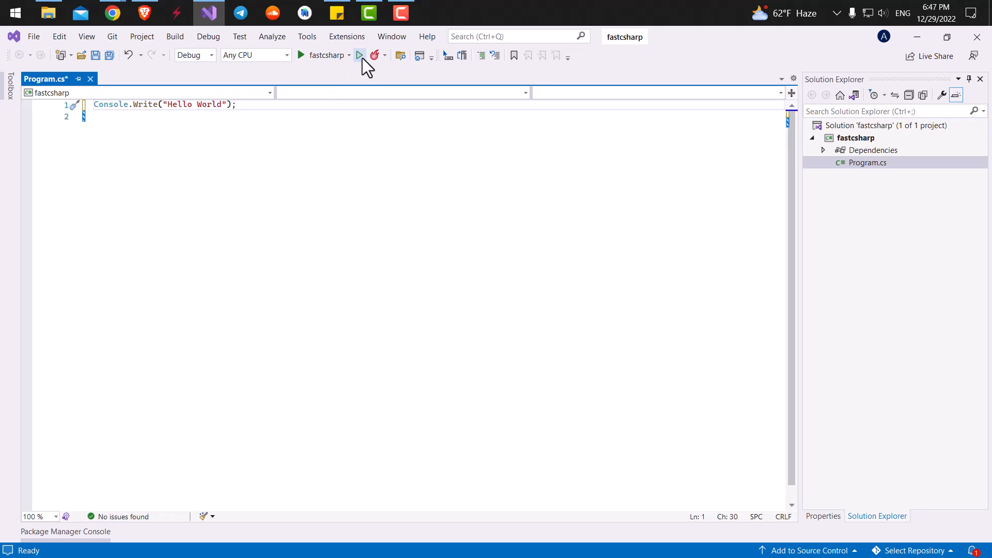
pyautogui.click(358, 54)
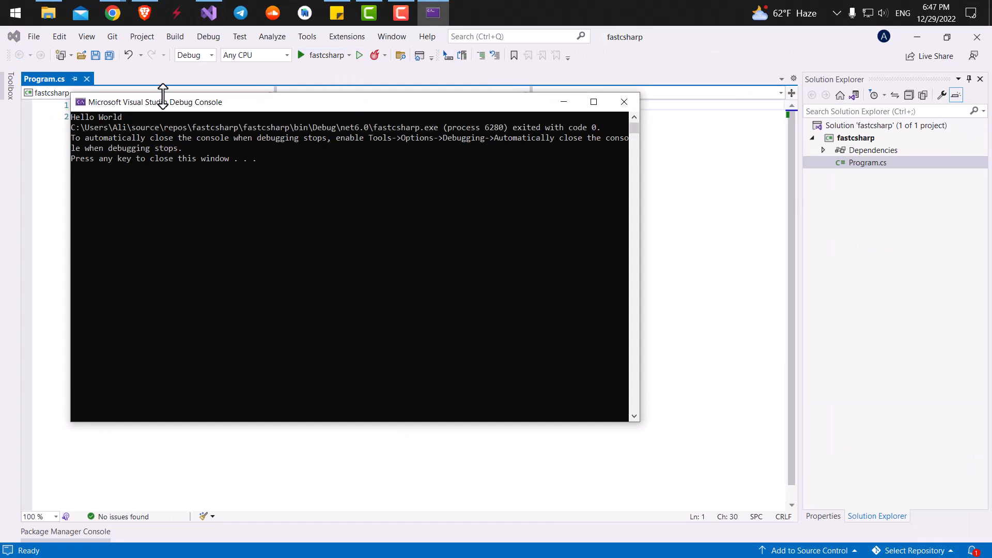
pyautogui.moveTo(101, 126)
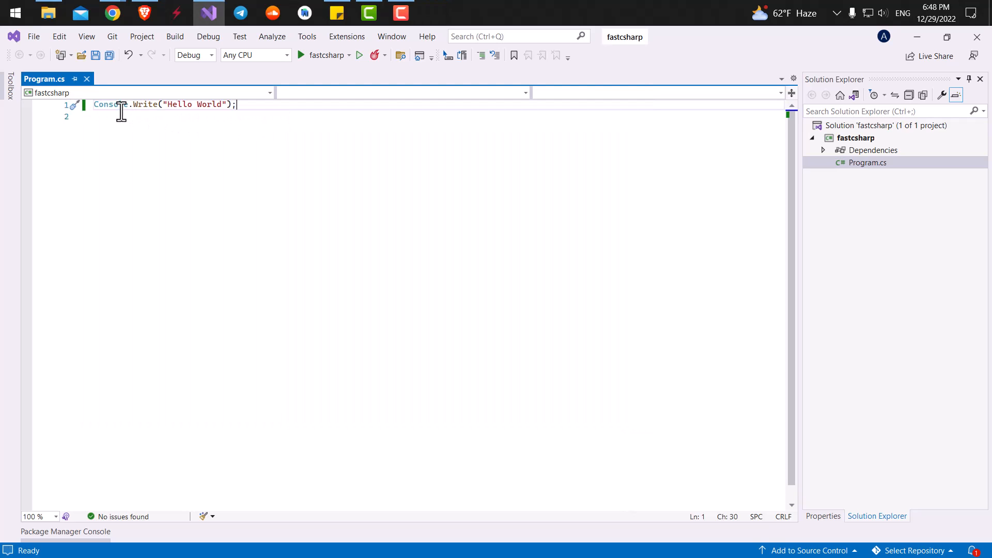
pyautogui.moveTo(355, 117)
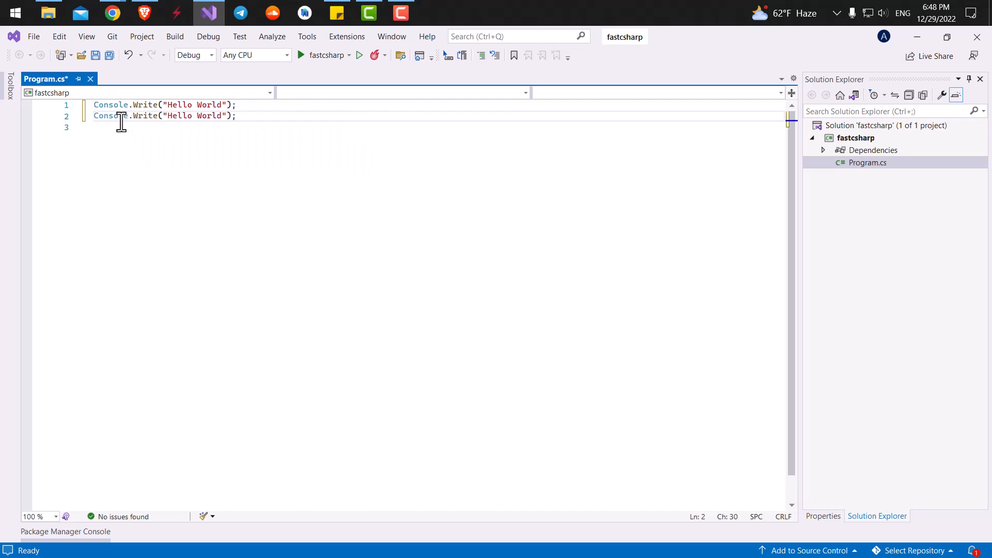
pyautogui.moveTo(266, 120)
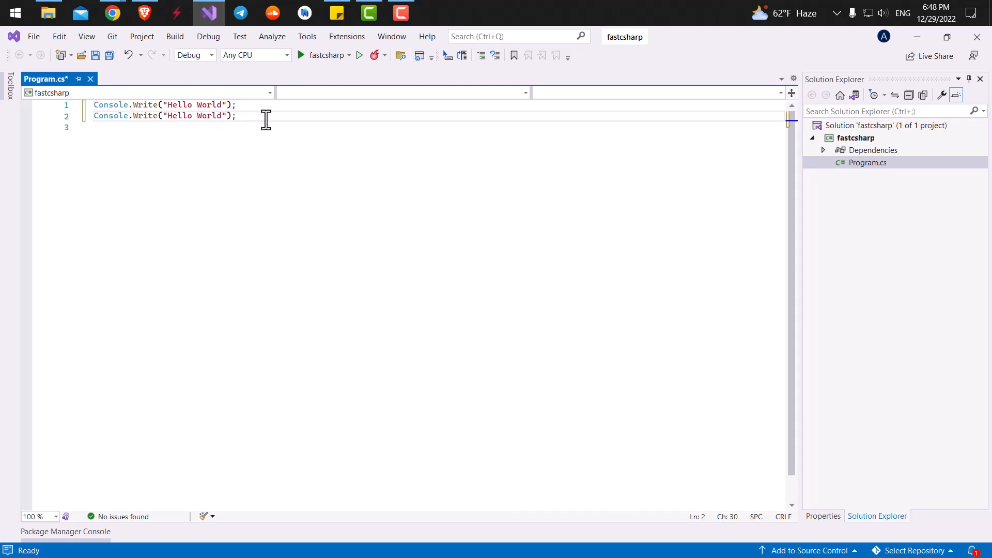
# Step: Run the program with the duplicated Console.Write line, printing Hello WorldHello World
pyautogui.click(360, 56)
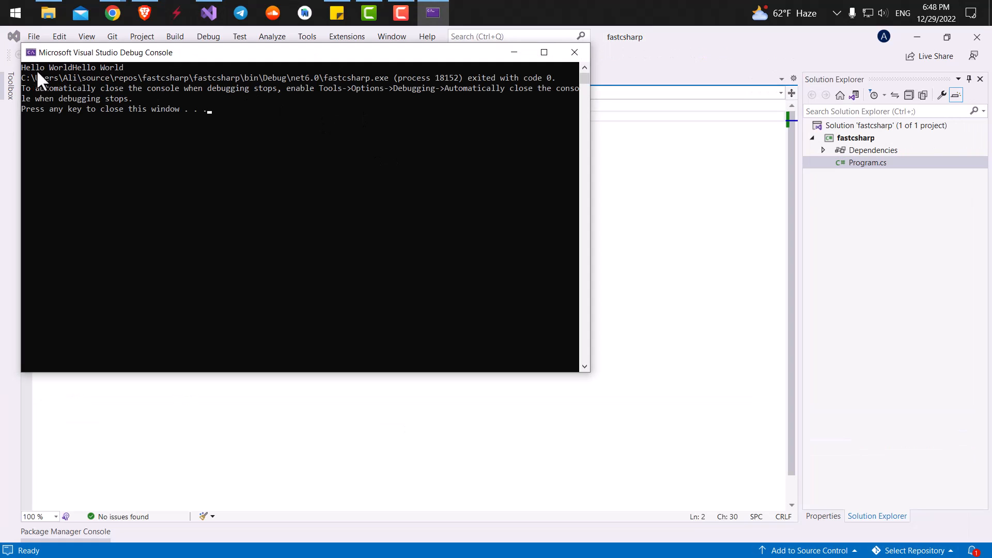
pyautogui.moveTo(126, 82)
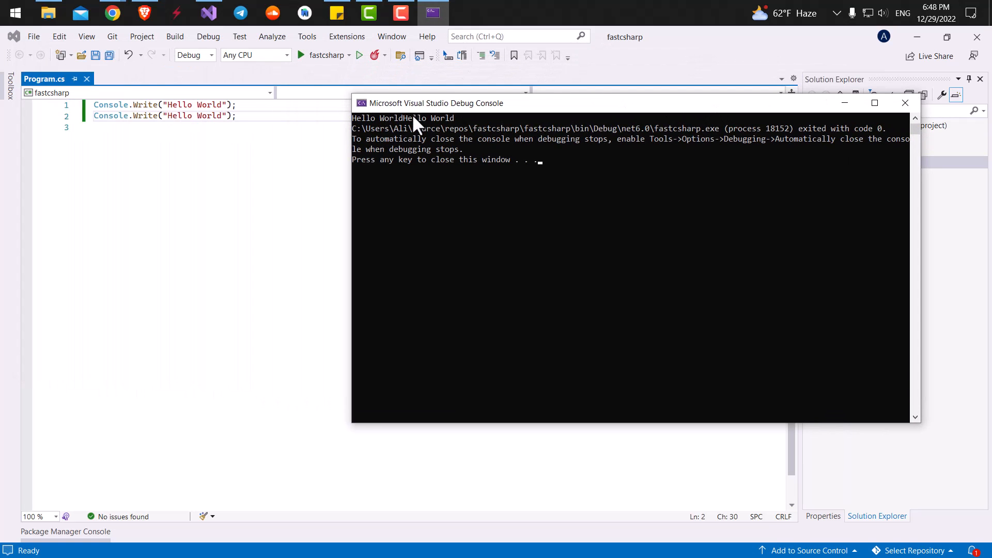
pyautogui.moveTo(436, 123)
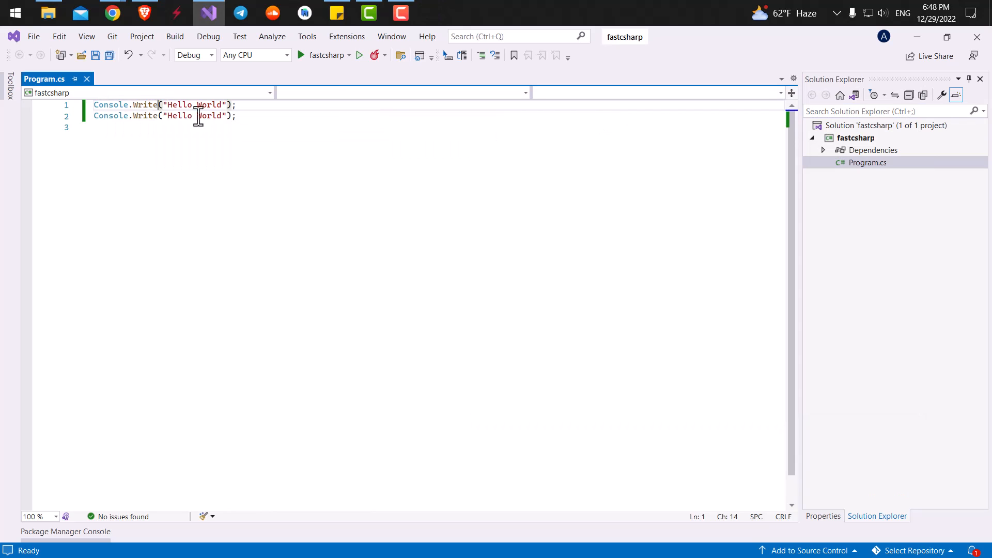
# Step: Change line 1 to Console.WriteLine and rerun, printing Hello World on two lines
pyautogui.write('Lin')
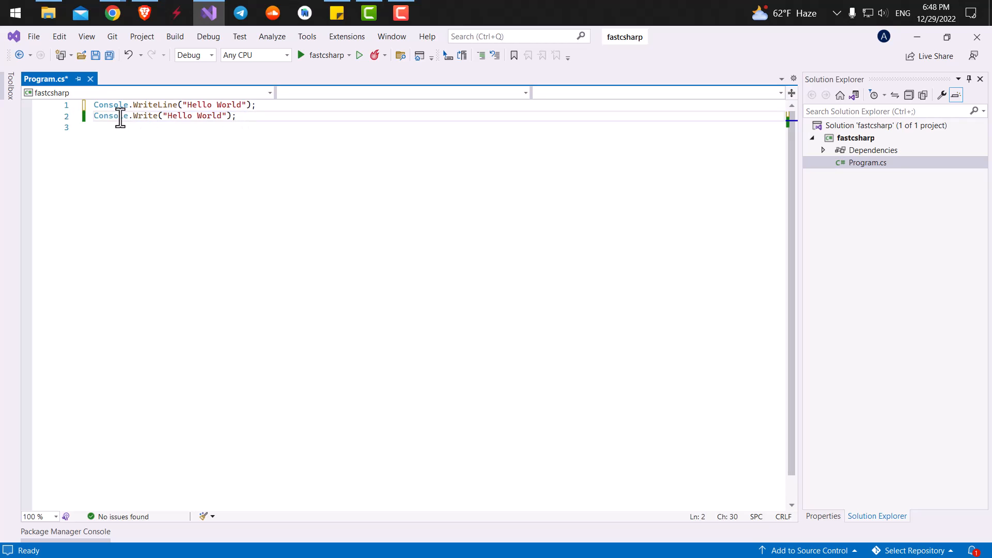
pyautogui.moveTo(319, 91)
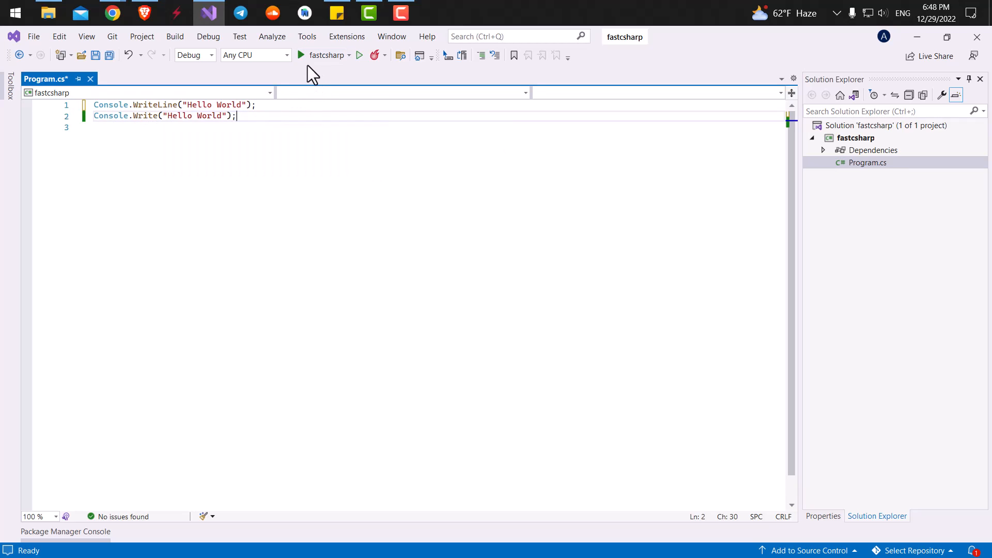
pyautogui.click(301, 55)
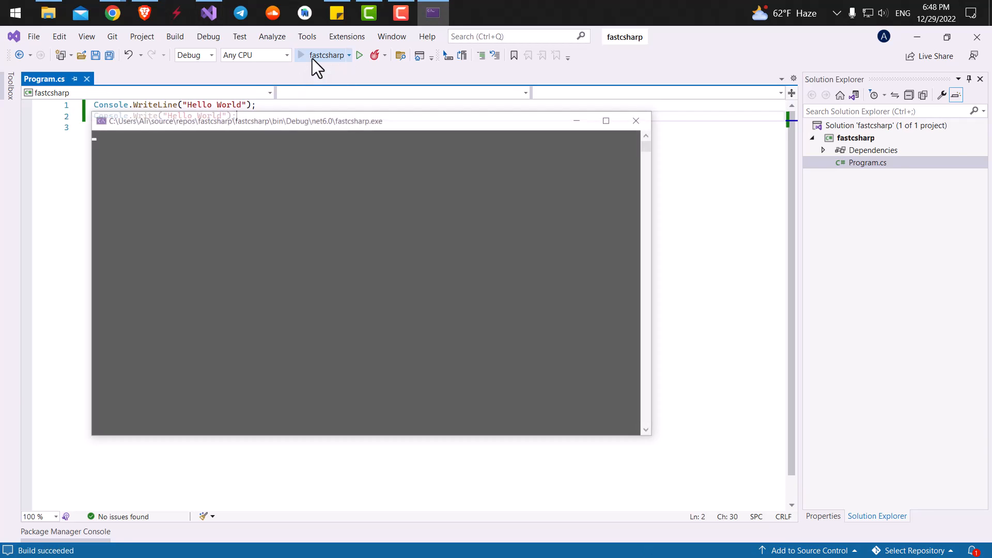
pyautogui.click(300, 55)
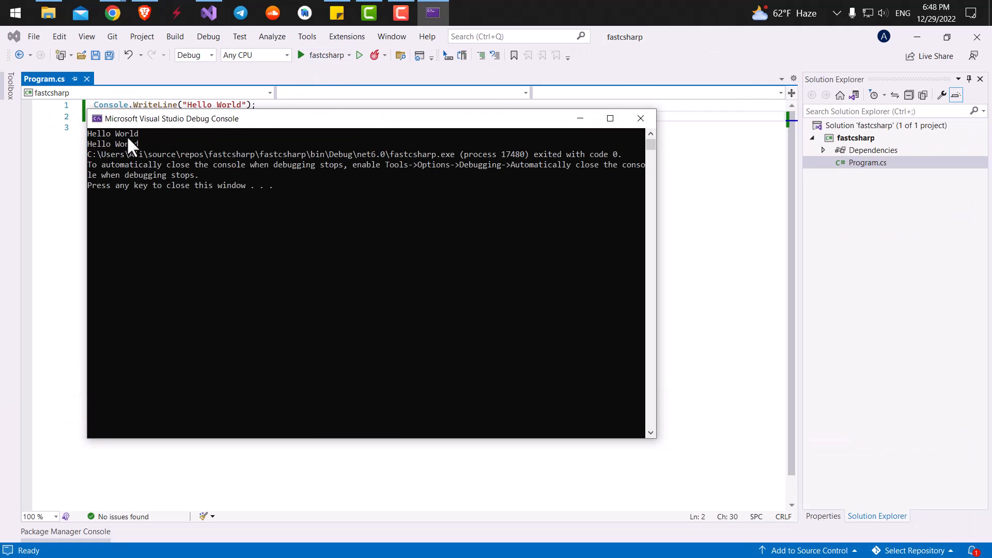
pyautogui.moveTo(640, 118)
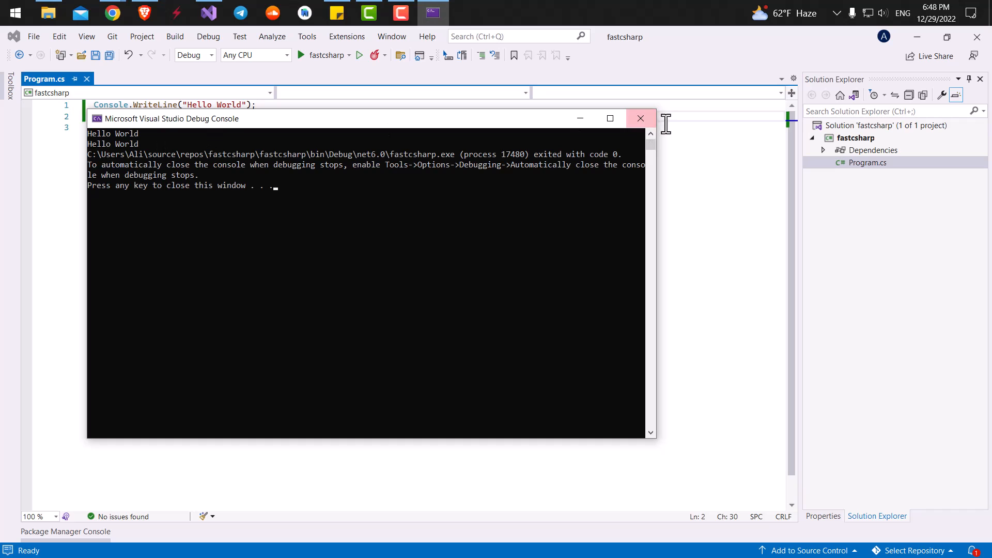
pyautogui.click(640, 118)
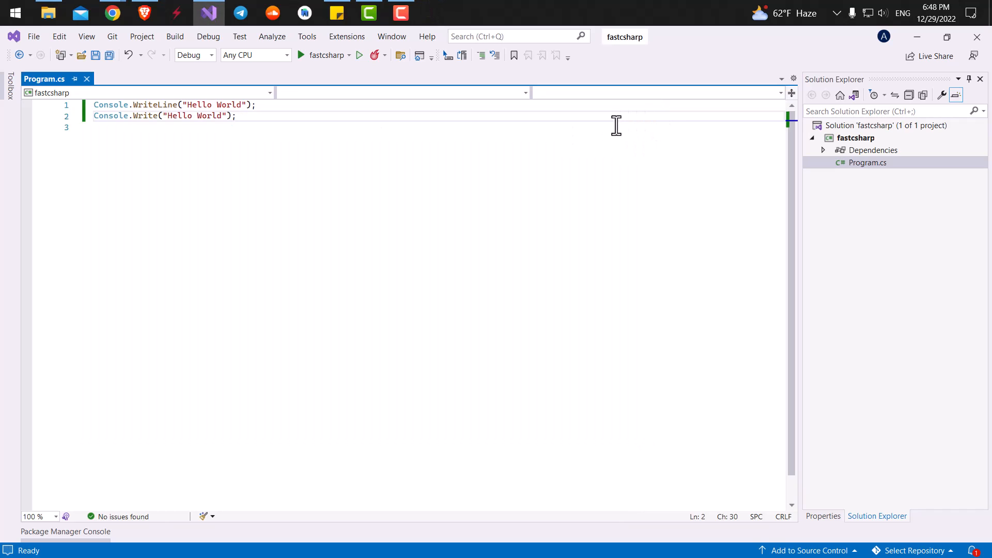
pyautogui.moveTo(611, 134)
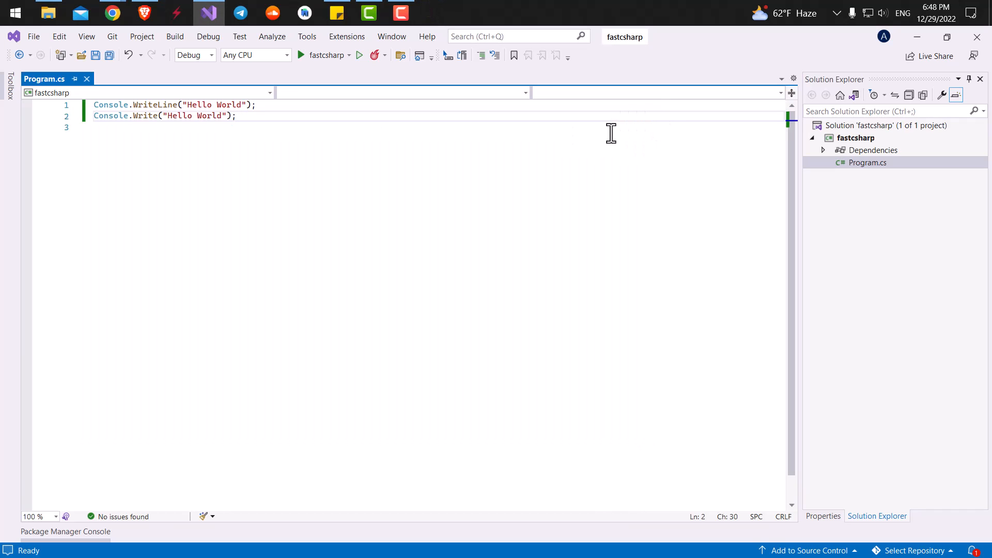